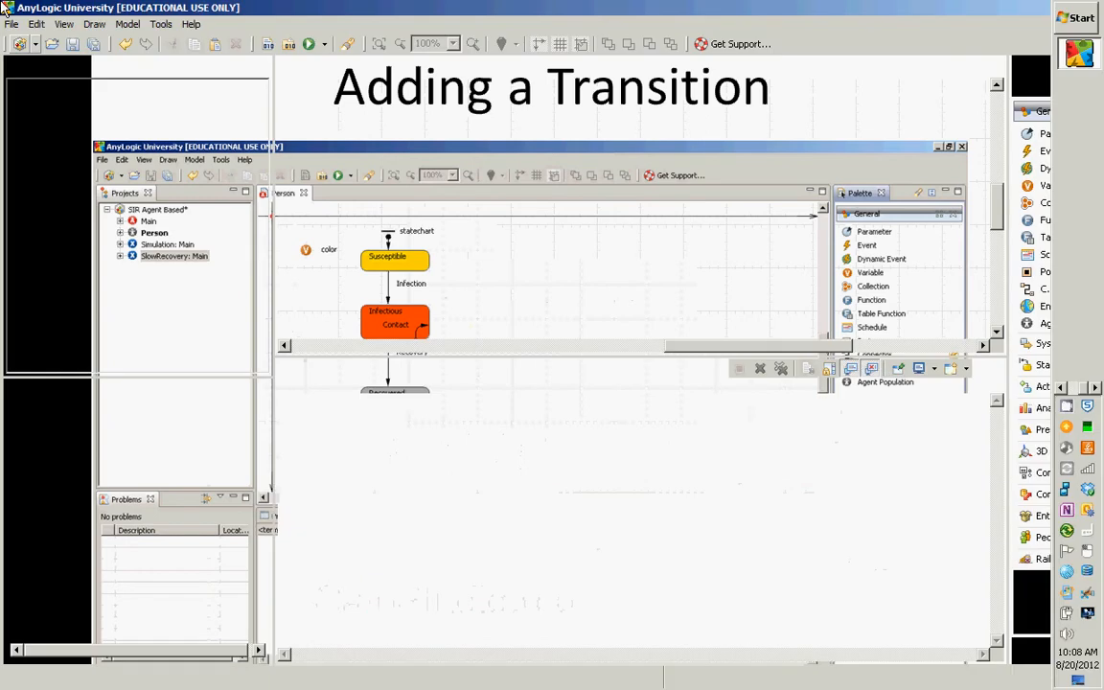
Reopen the element Palette panel from the View menu beside the Person statechart.
{"action": "left_click", "coordinate": [63, 23]}
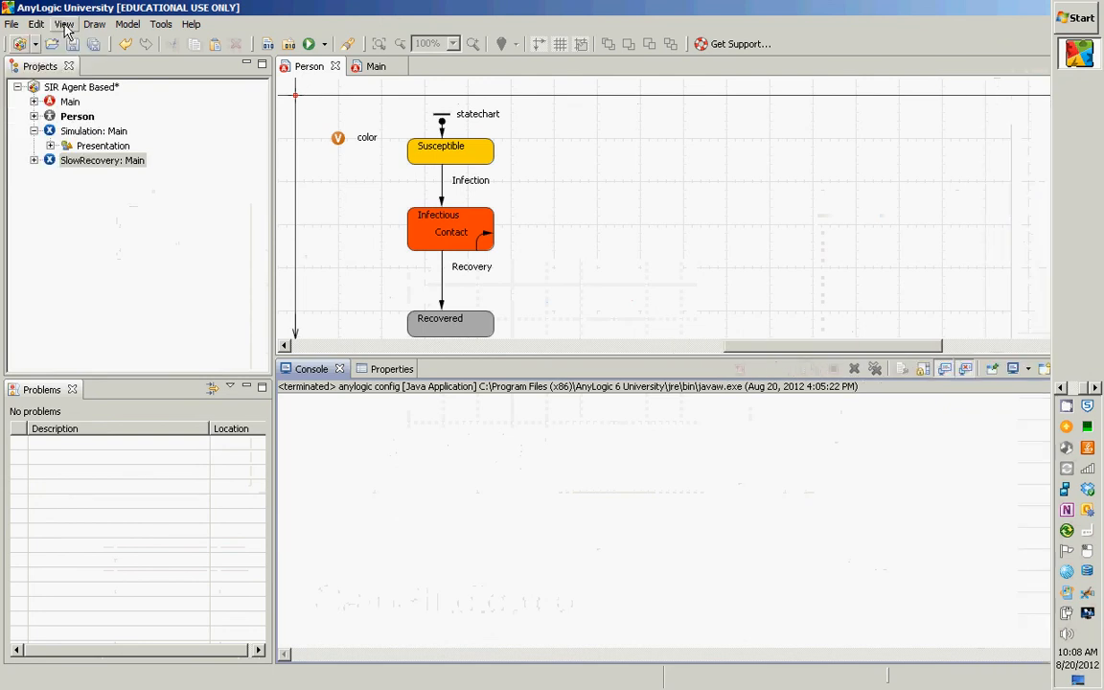
{"action": "left_click", "coordinate": [63, 23]}
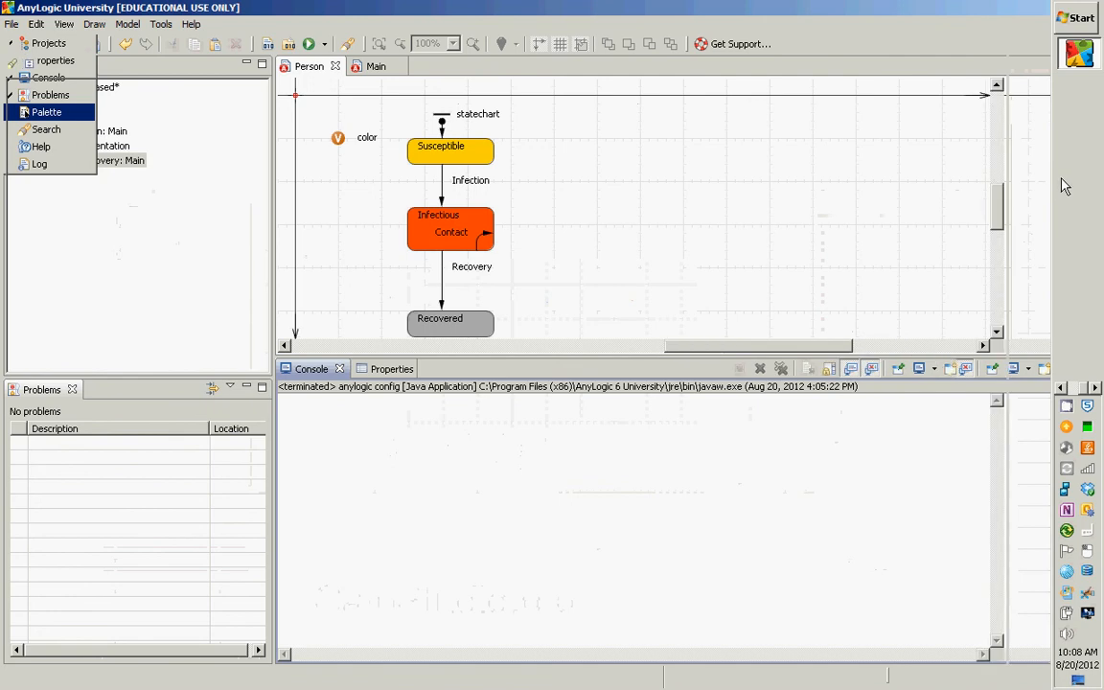
{"action": "left_click", "coordinate": [40, 65]}
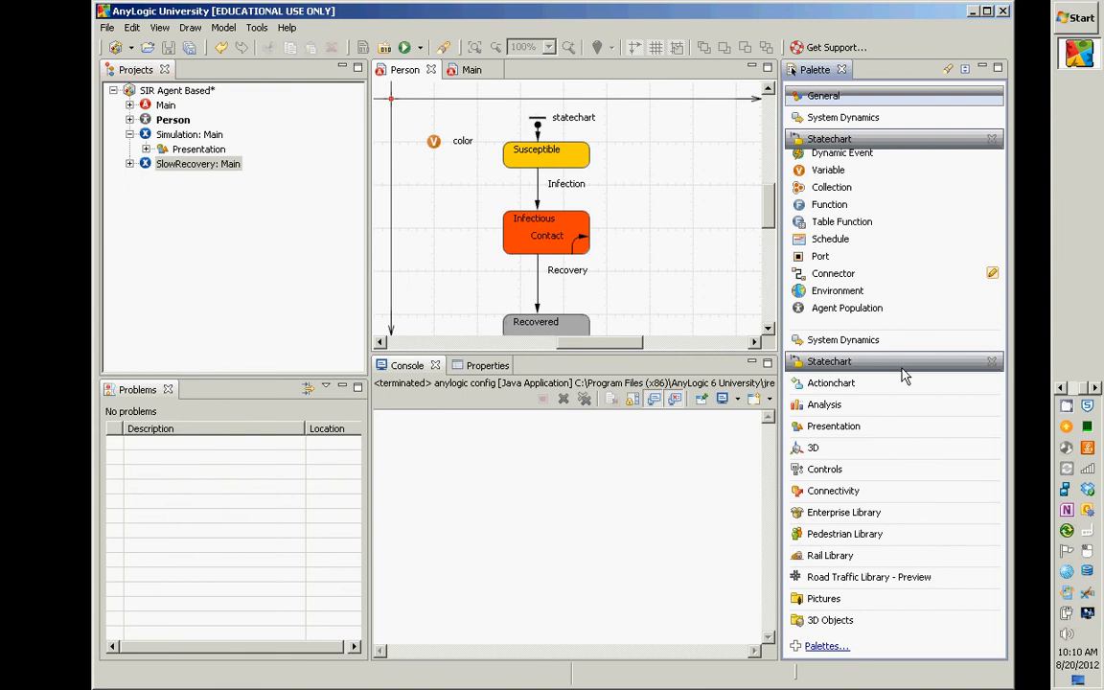
Expand the Palette's Statechart section to list State, Transition and other elements.
{"action": "left_click", "coordinate": [829, 138]}
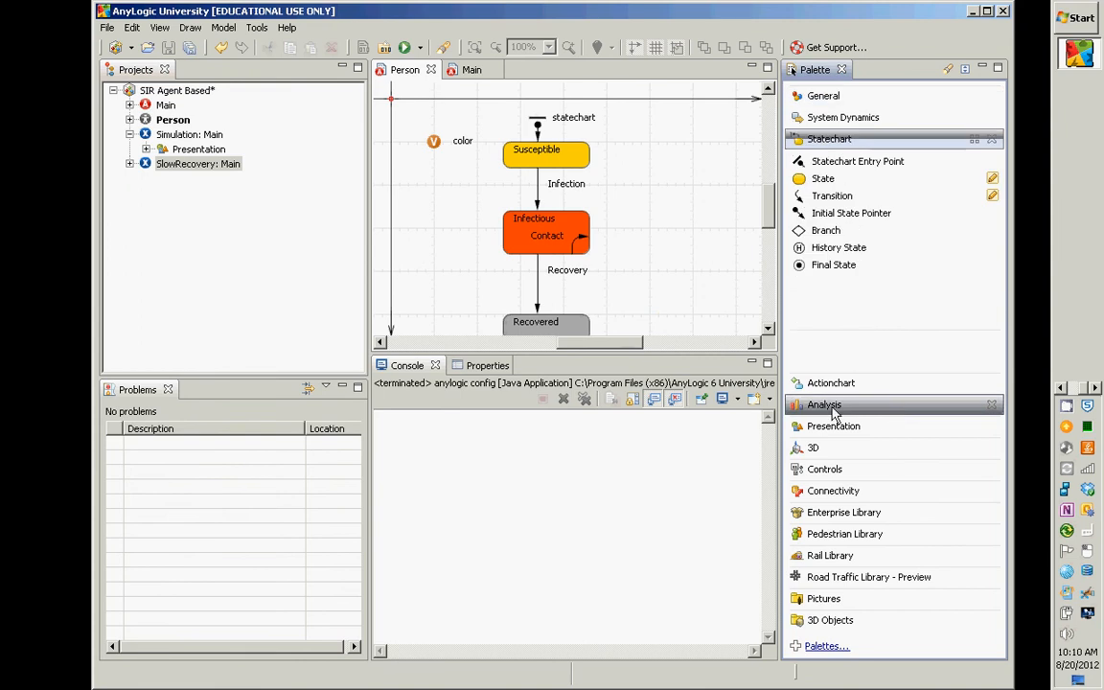
{"action": "mouse_move", "coordinate": [851, 212]}
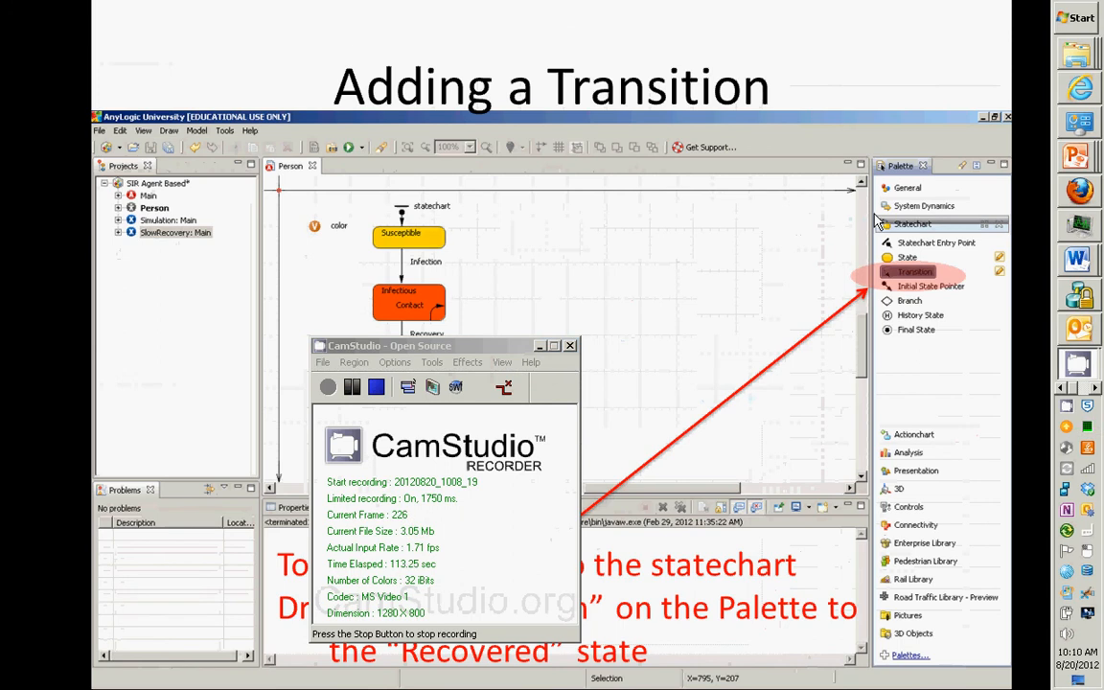
{"action": "mouse_move", "coordinate": [354, 55]}
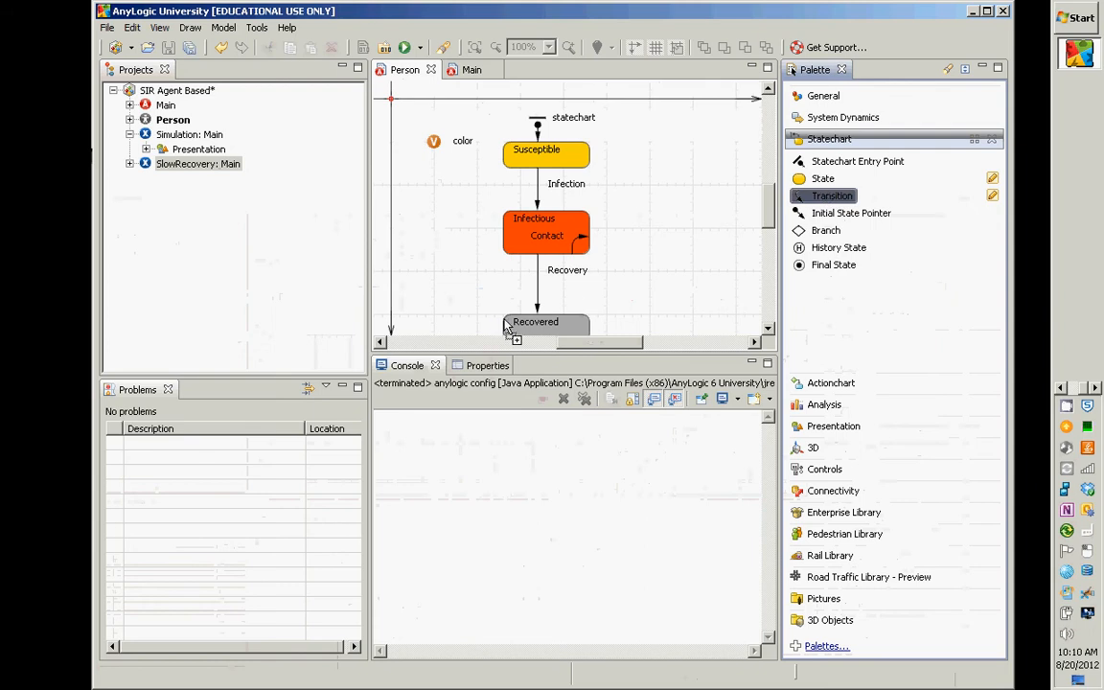
{"action": "mouse_move", "coordinate": [567, 322]}
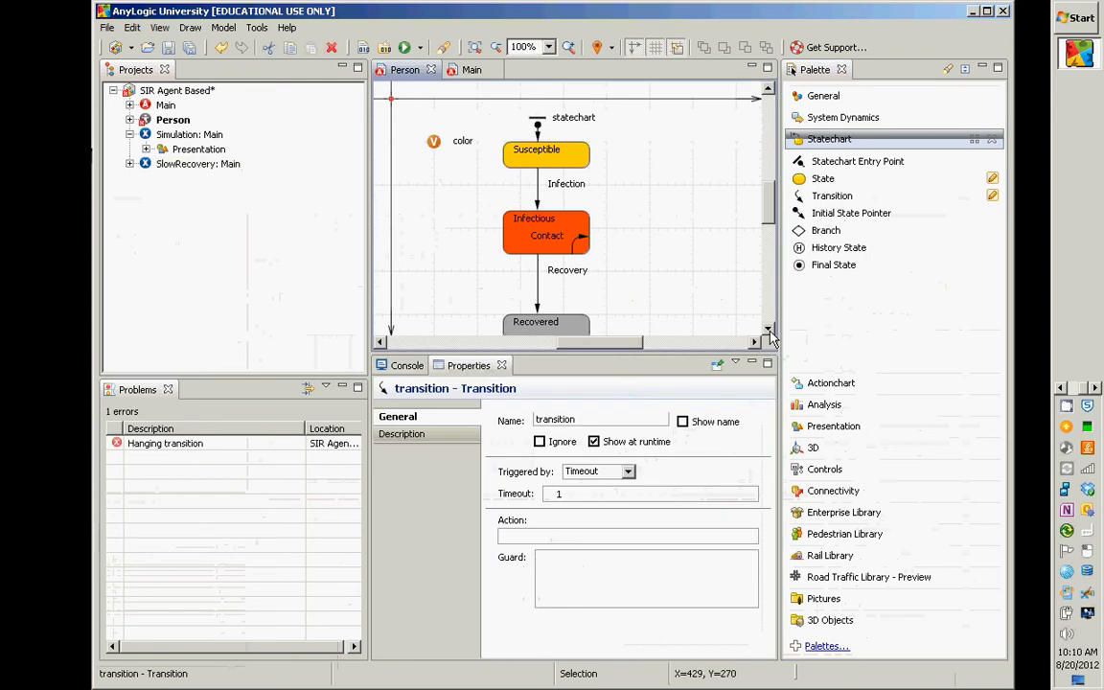
Pick the Transition element to place at the bottom of the Recovered state.
{"action": "scroll", "scroll_direction": "down", "scroll_amount": 3}
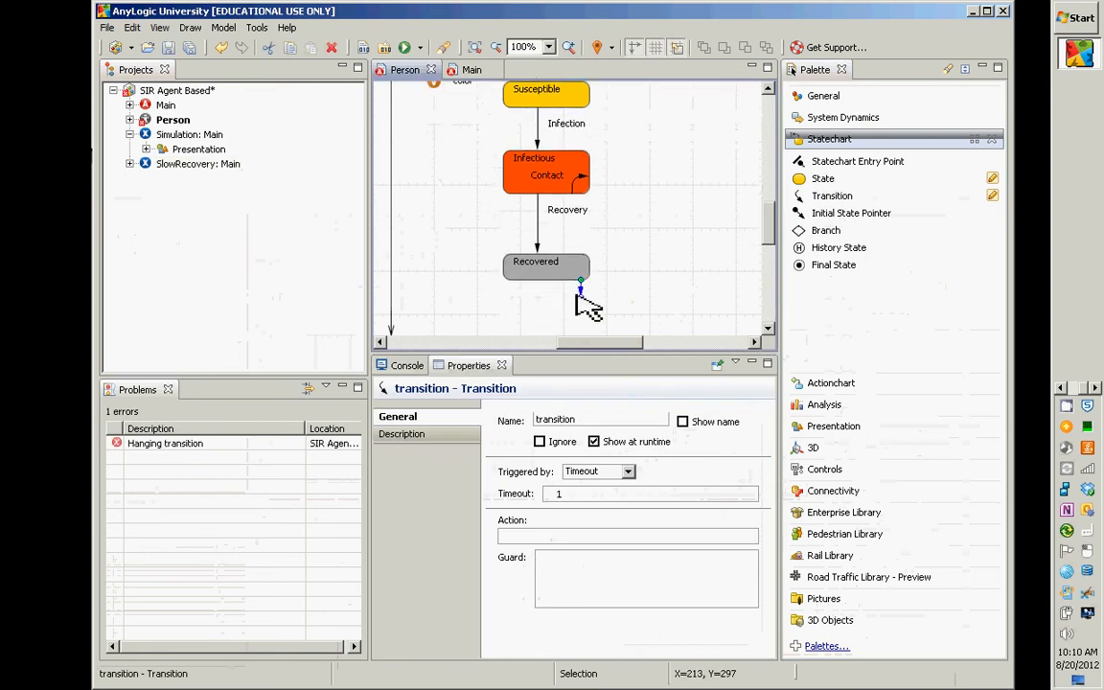
{"action": "mouse_move", "coordinate": [590, 297]}
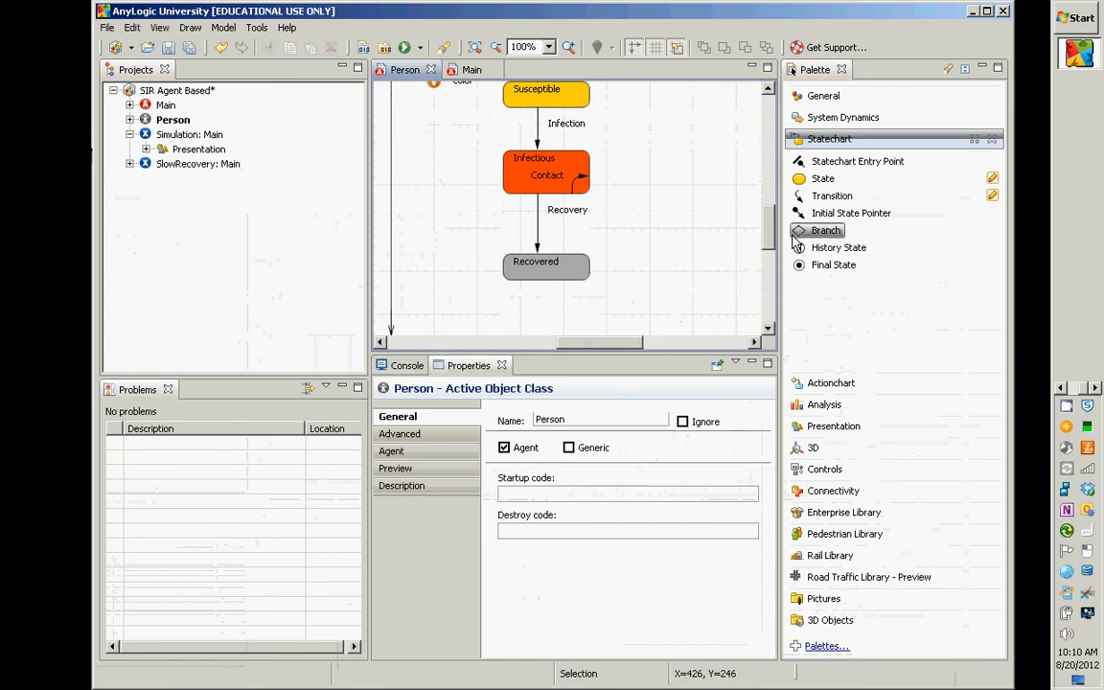
{"action": "left_click", "coordinate": [832, 195]}
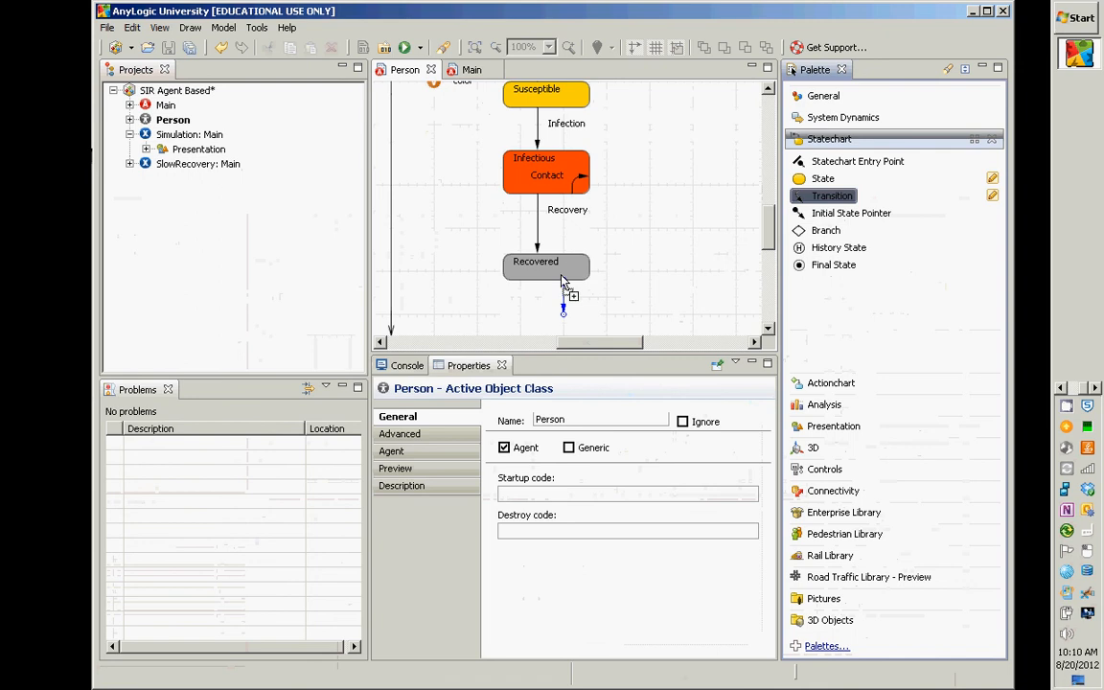
{"action": "mouse_move", "coordinate": [546, 280]}
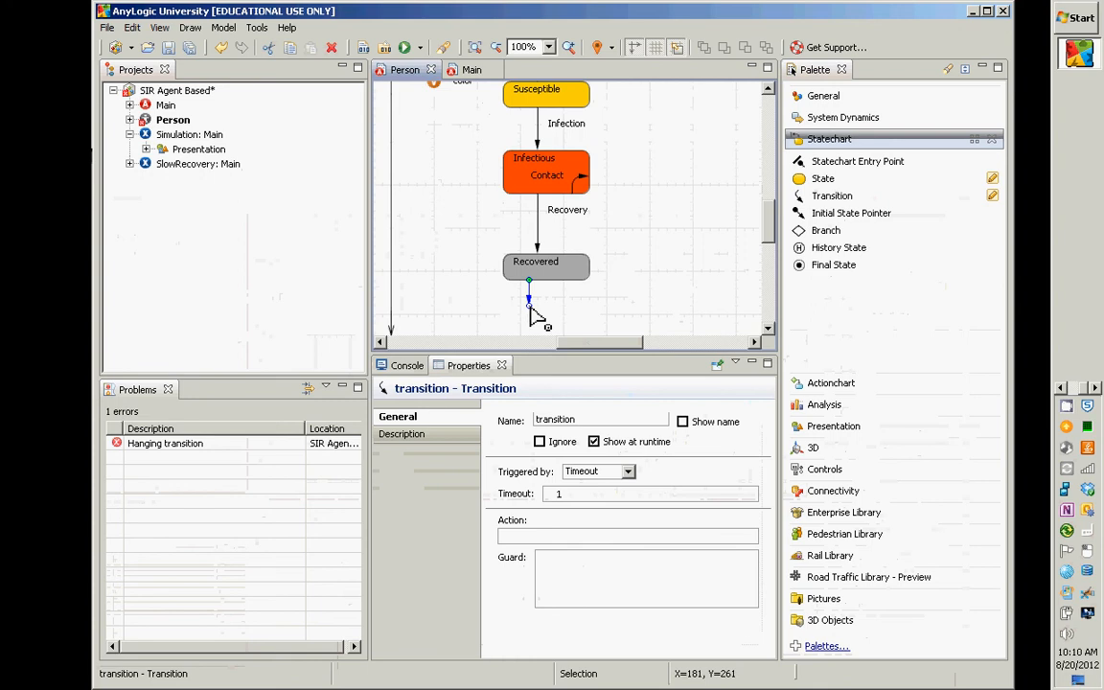
Lead the transition up toward Susceptible with a bend point left of Infectious.
{"action": "left_click_drag", "start_coordinate": [529, 297], "coordinate": [514, 125]}
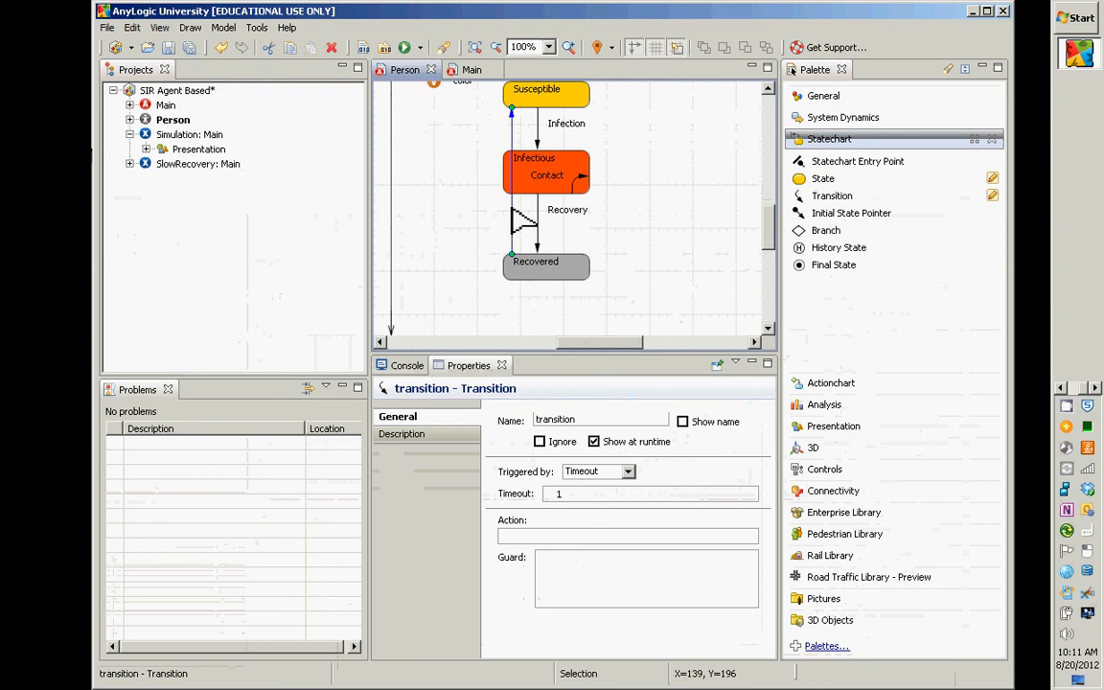
{"action": "mouse_move", "coordinate": [518, 256]}
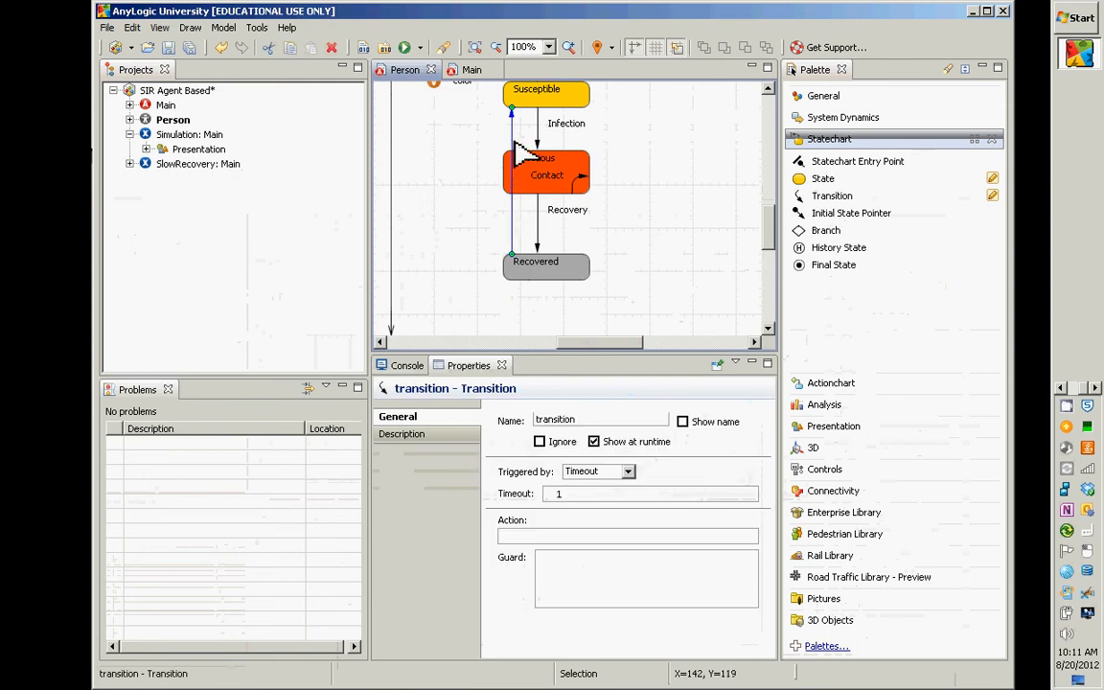
{"action": "mouse_move", "coordinate": [525, 161]}
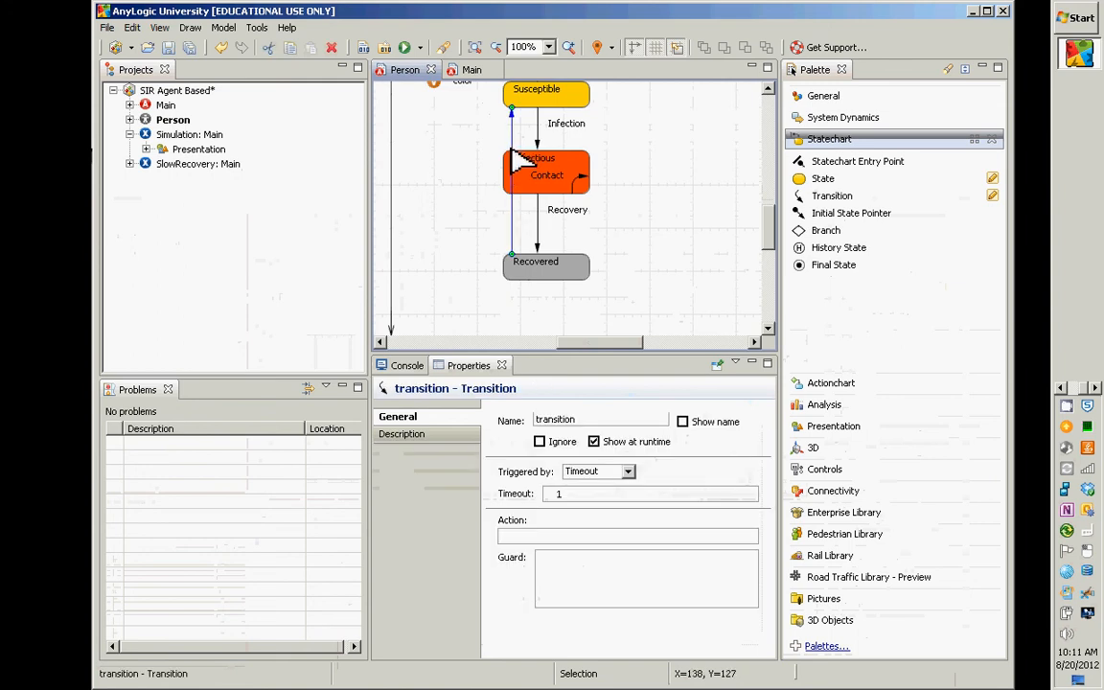
{"action": "mouse_move", "coordinate": [522, 161]}
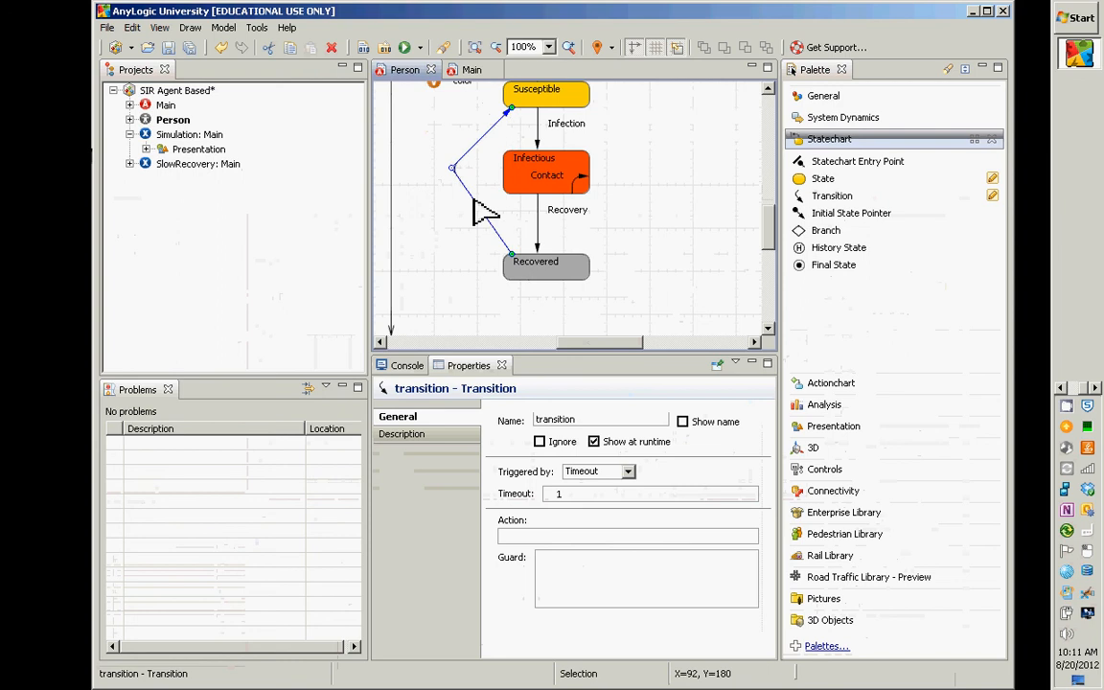
{"action": "mouse_move", "coordinate": [483, 213]}
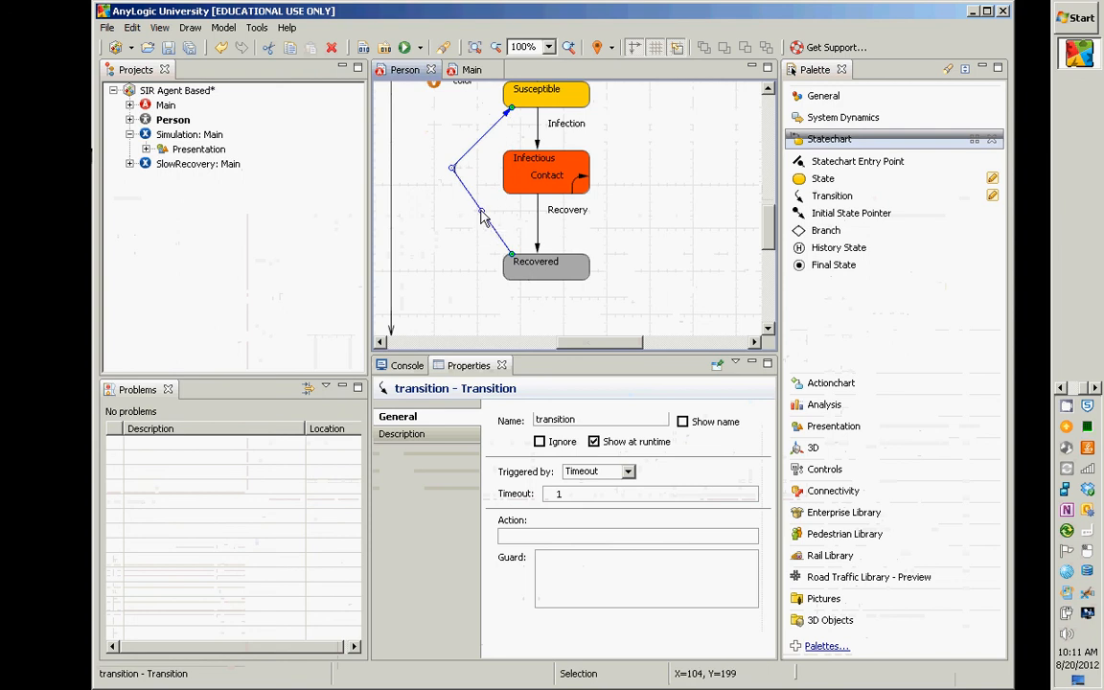
{"action": "left_click_drag", "start_coordinate": [483, 215], "coordinate": [470, 242]}
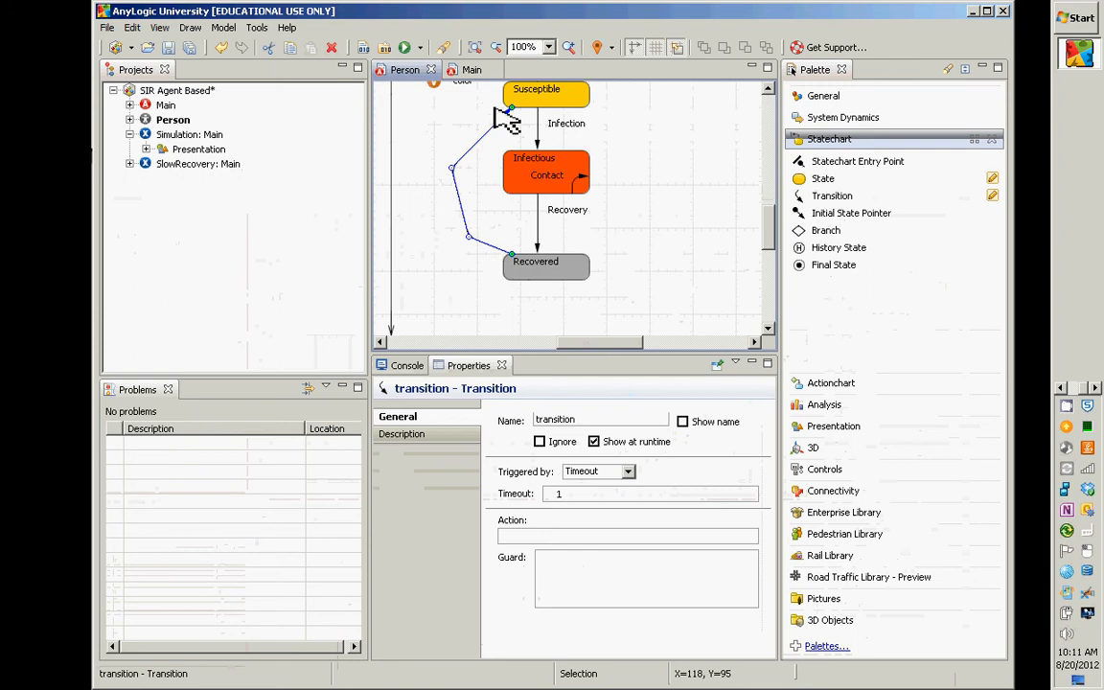
{"action": "mouse_move", "coordinate": [544, 272]}
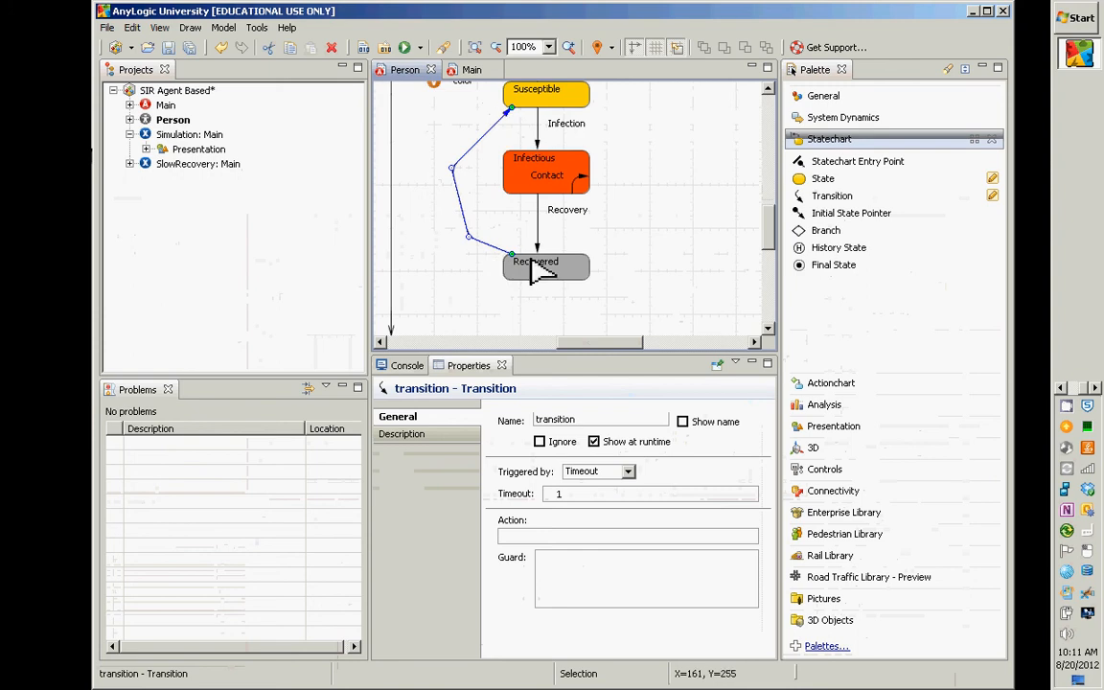
{"action": "mouse_move", "coordinate": [537, 234]}
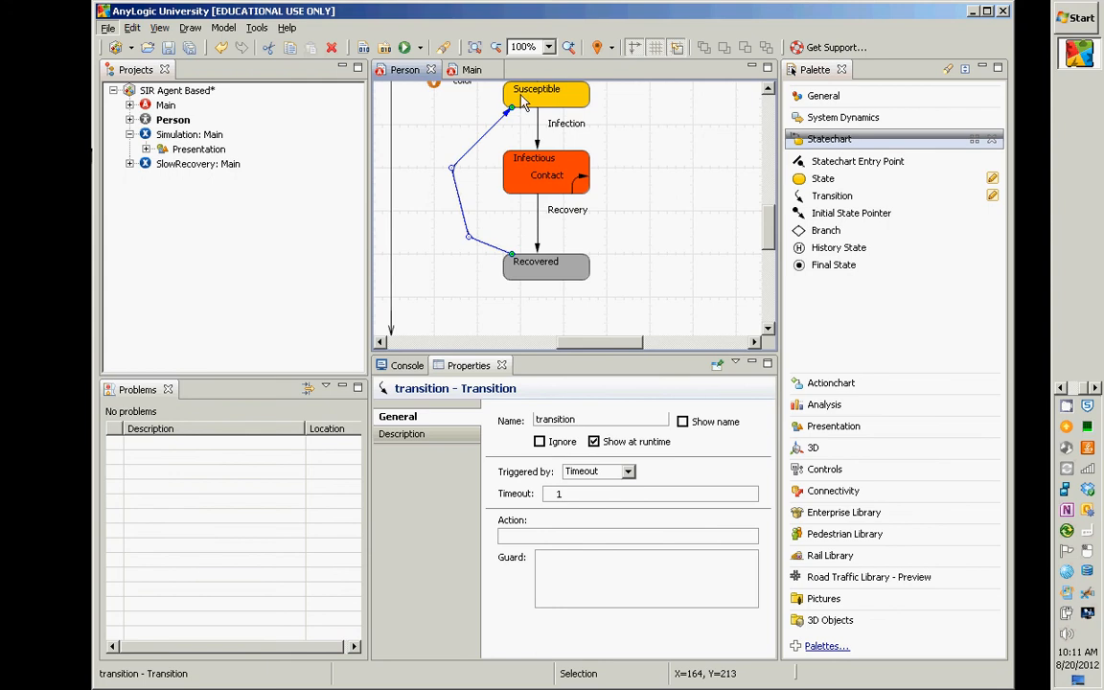
Reattach the transition's end to Susceptible's left edge so the hanging-transition error clears.
{"action": "left_click_drag", "start_coordinate": [521, 99], "coordinate": [508, 117]}
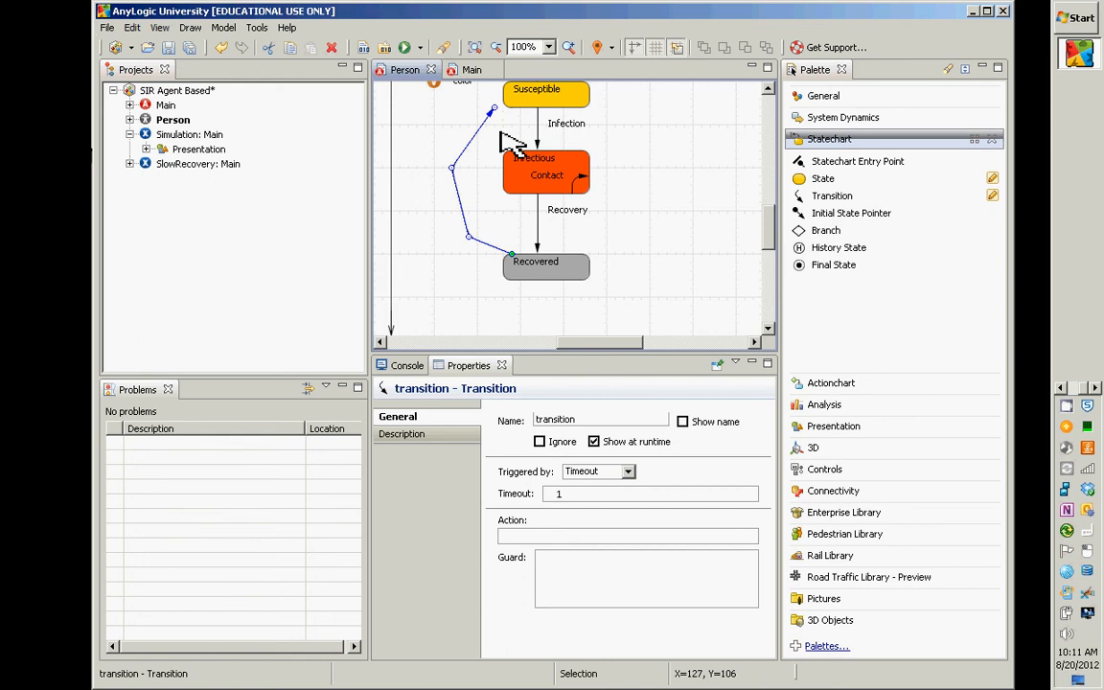
{"action": "left_click_drag", "start_coordinate": [514, 141], "coordinate": [498, 109]}
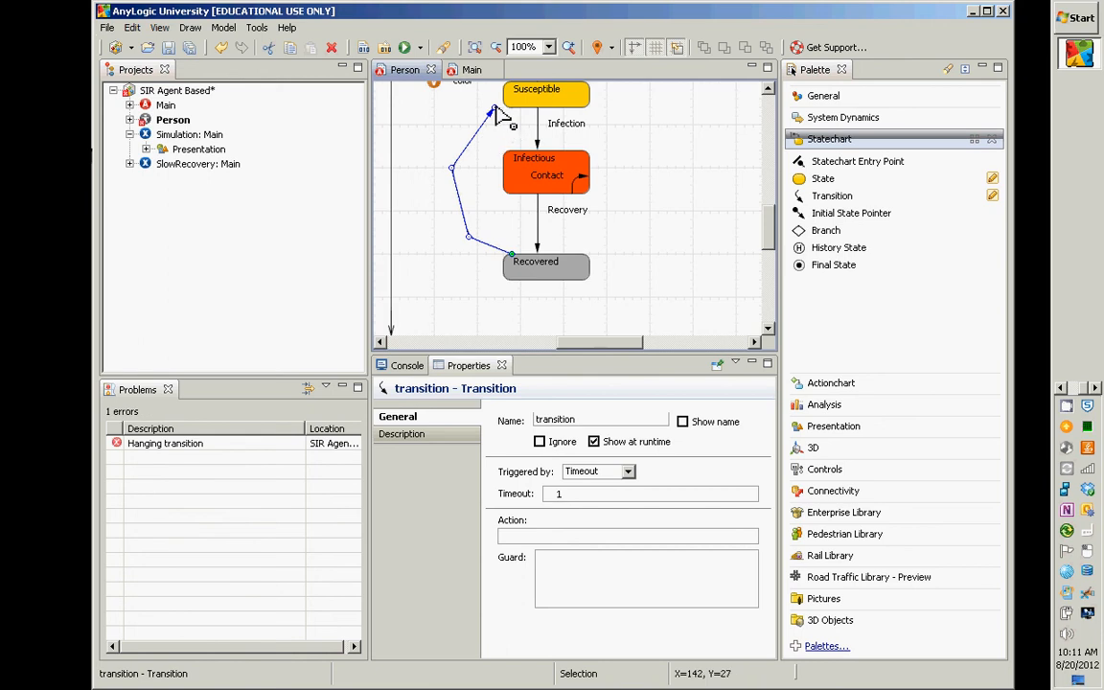
{"action": "left_click_drag", "start_coordinate": [495, 108], "coordinate": [518, 115]}
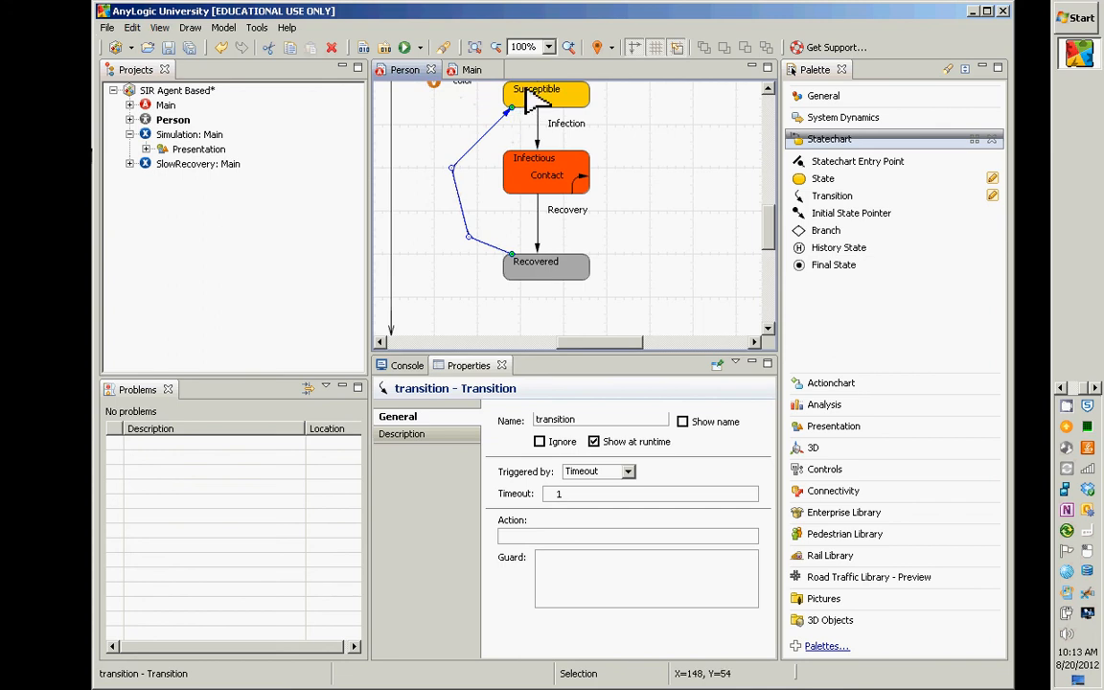
{"action": "mouse_move", "coordinate": [537, 286]}
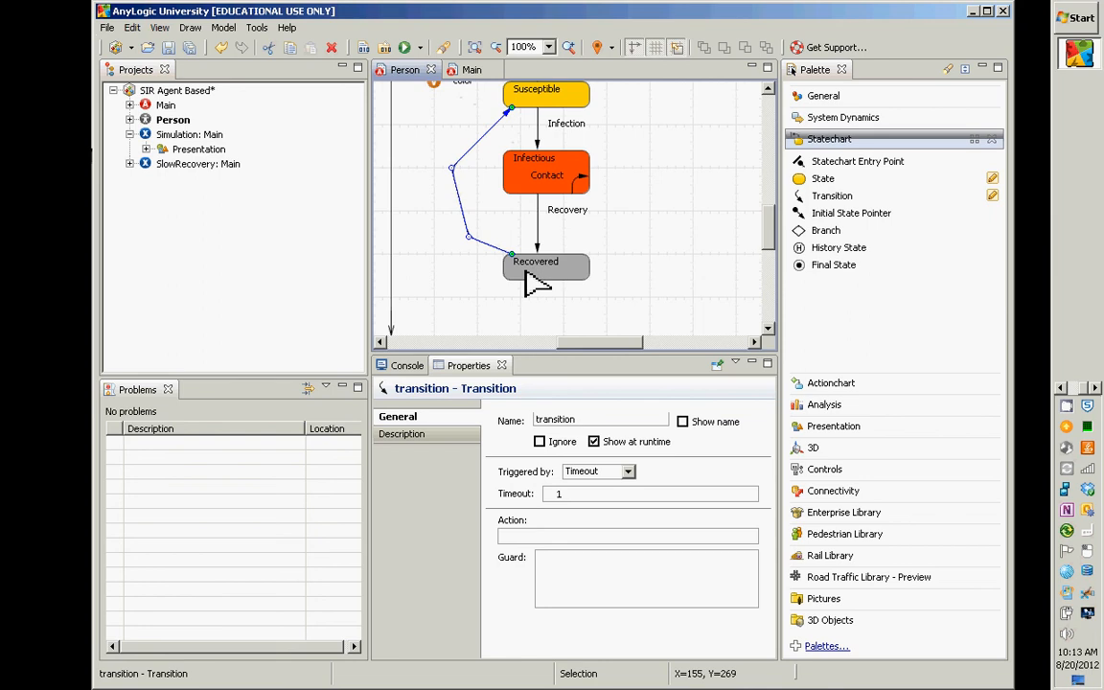
{"action": "mouse_move", "coordinate": [533, 119]}
{"action": "type", "text": "waningImmu"}
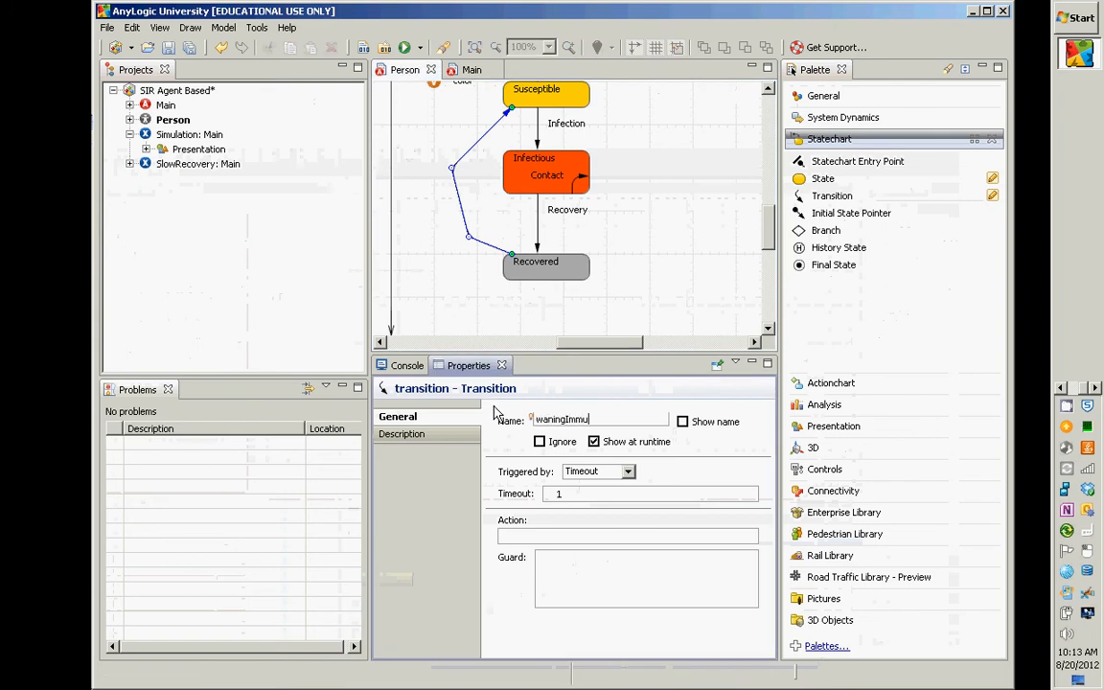
Name the transition waningImmunity and enable Show name.
{"action": "type", "text": "nity"}
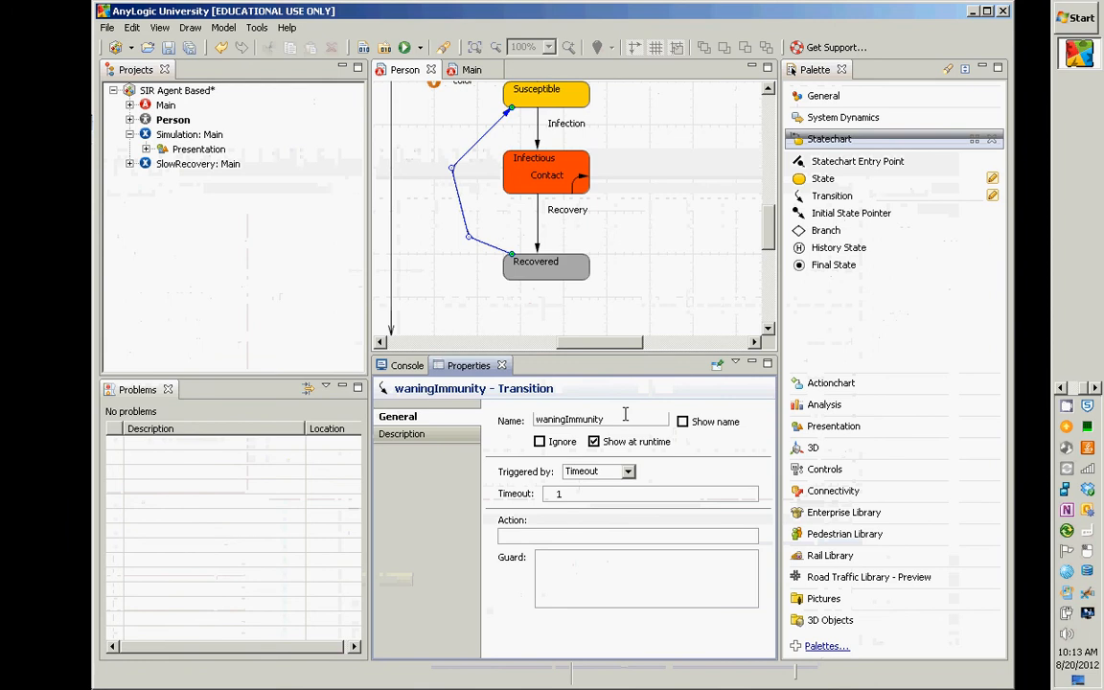
{"action": "left_click", "coordinate": [683, 421]}
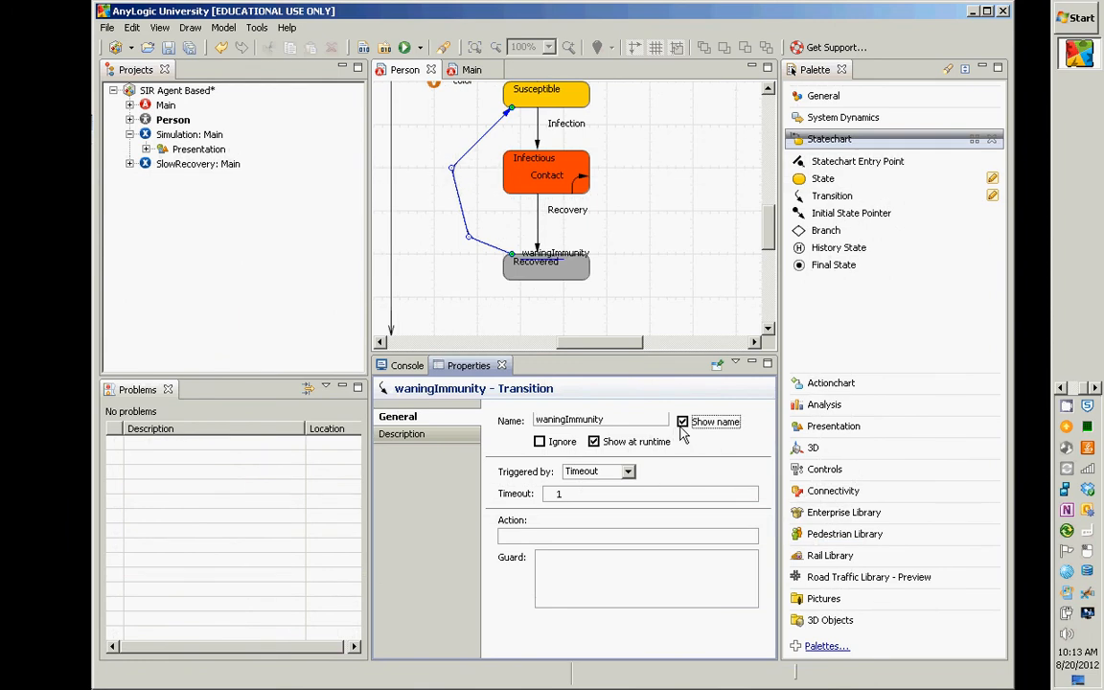
{"action": "mouse_move", "coordinate": [533, 226]}
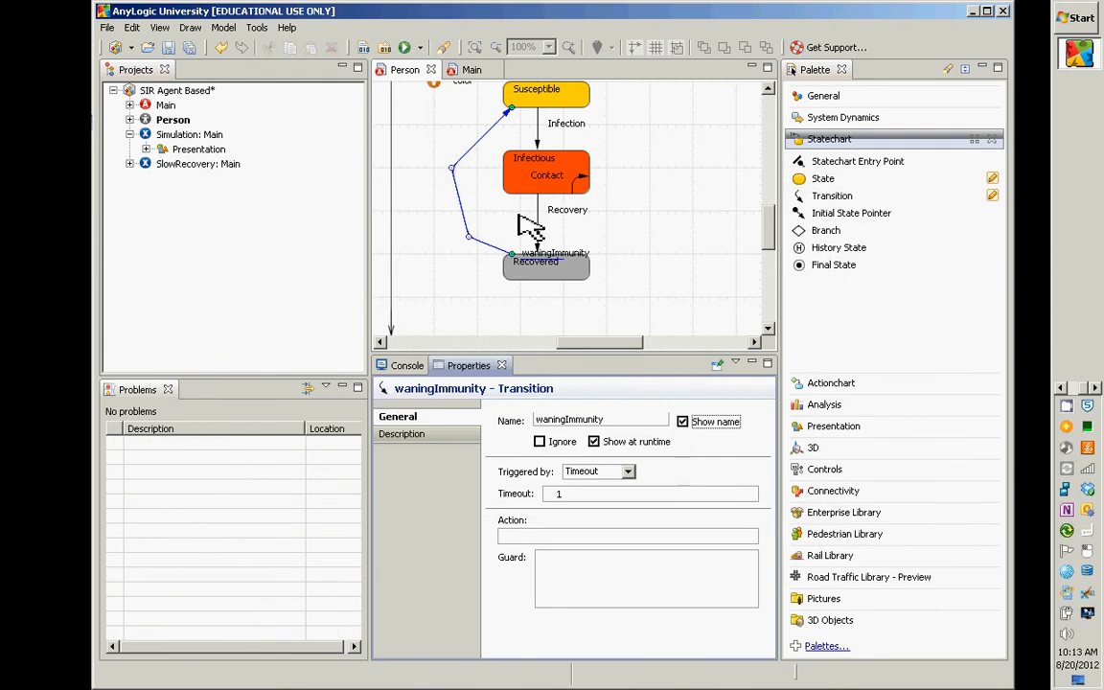
Position the waningImmunity label beside its arc, left of the states.
{"action": "left_click_drag", "start_coordinate": [533, 226], "coordinate": [429, 207]}
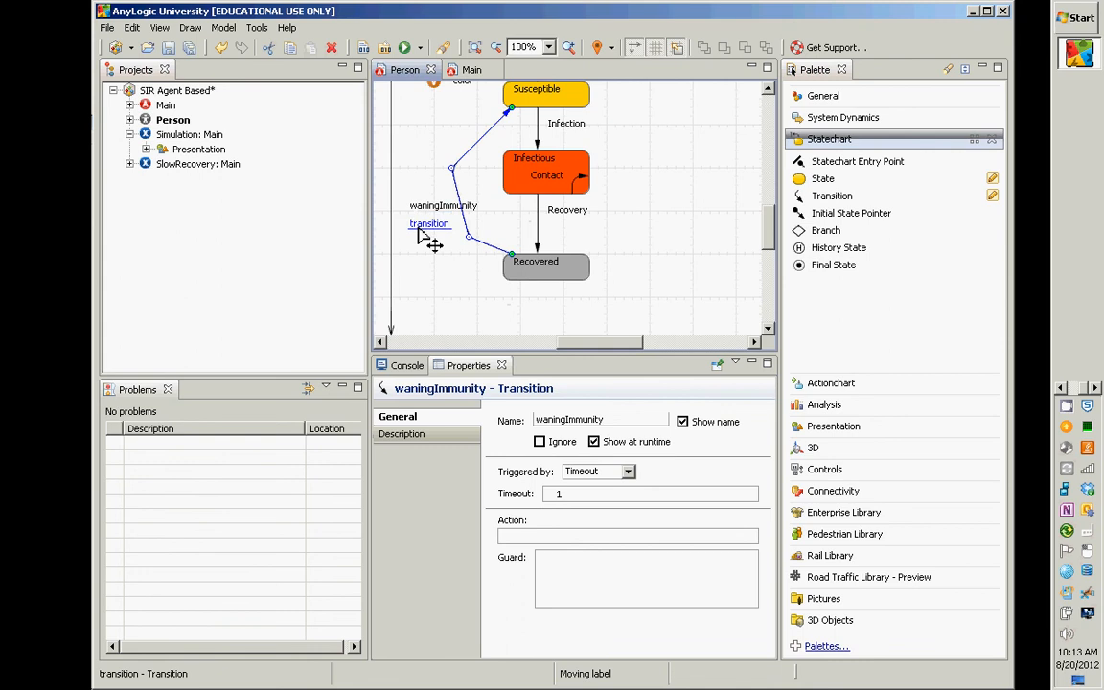
{"action": "left_click_drag", "start_coordinate": [430, 223], "coordinate": [425, 177]}
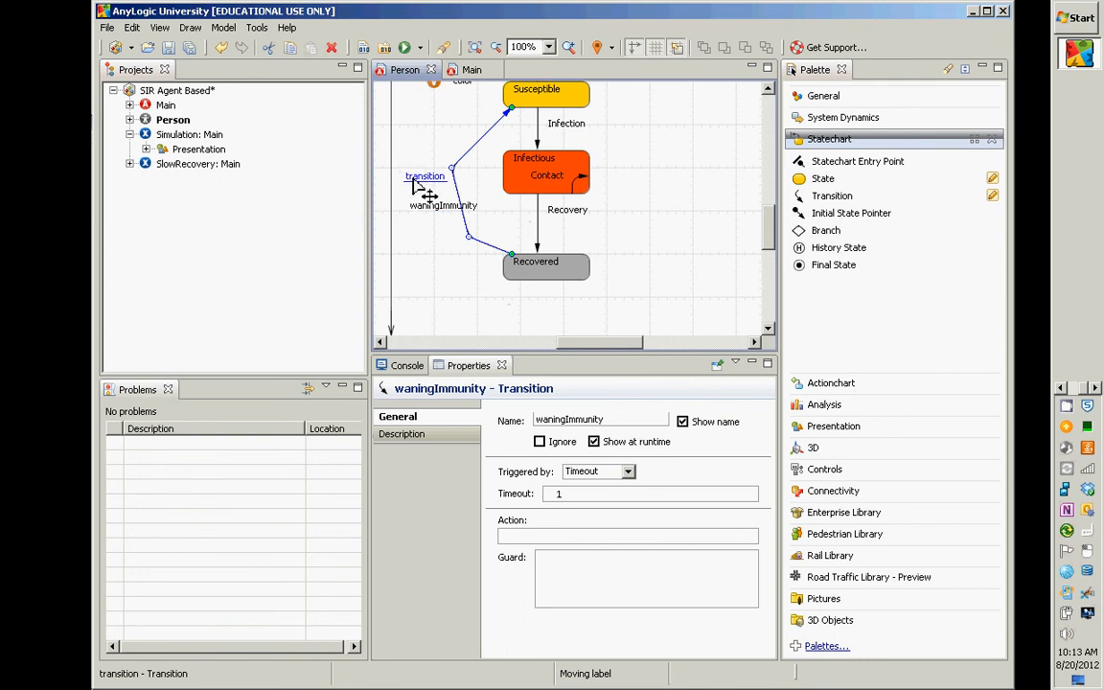
{"action": "left_click_drag", "start_coordinate": [425, 192], "coordinate": [439, 149]}
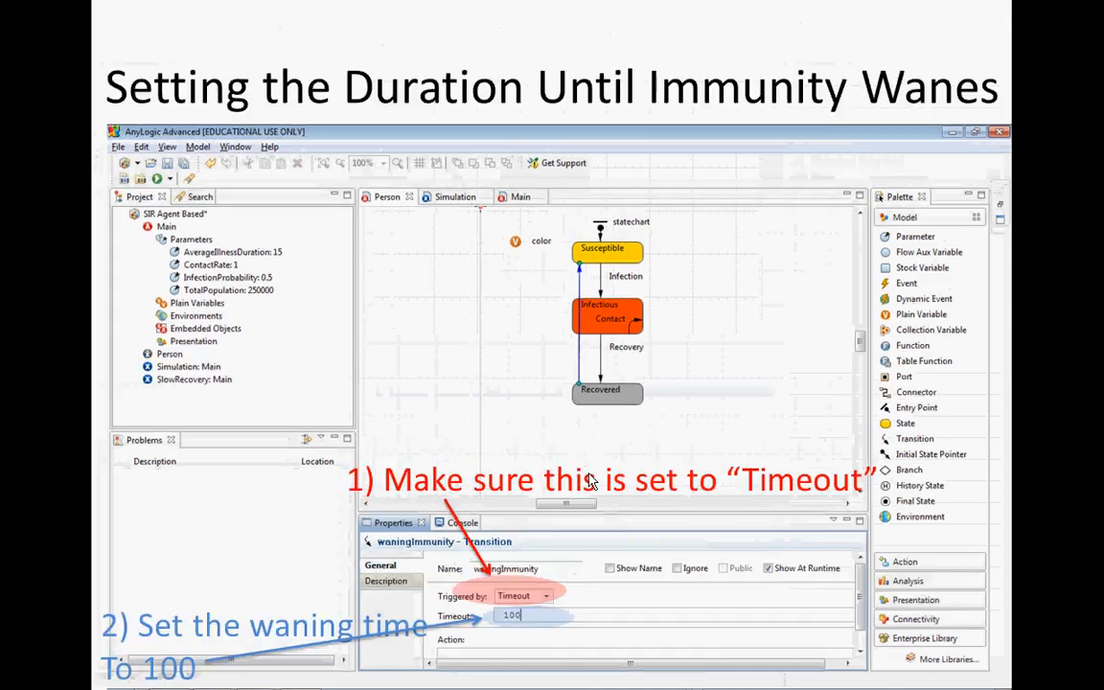
{"action": "mouse_move", "coordinate": [540, 508]}
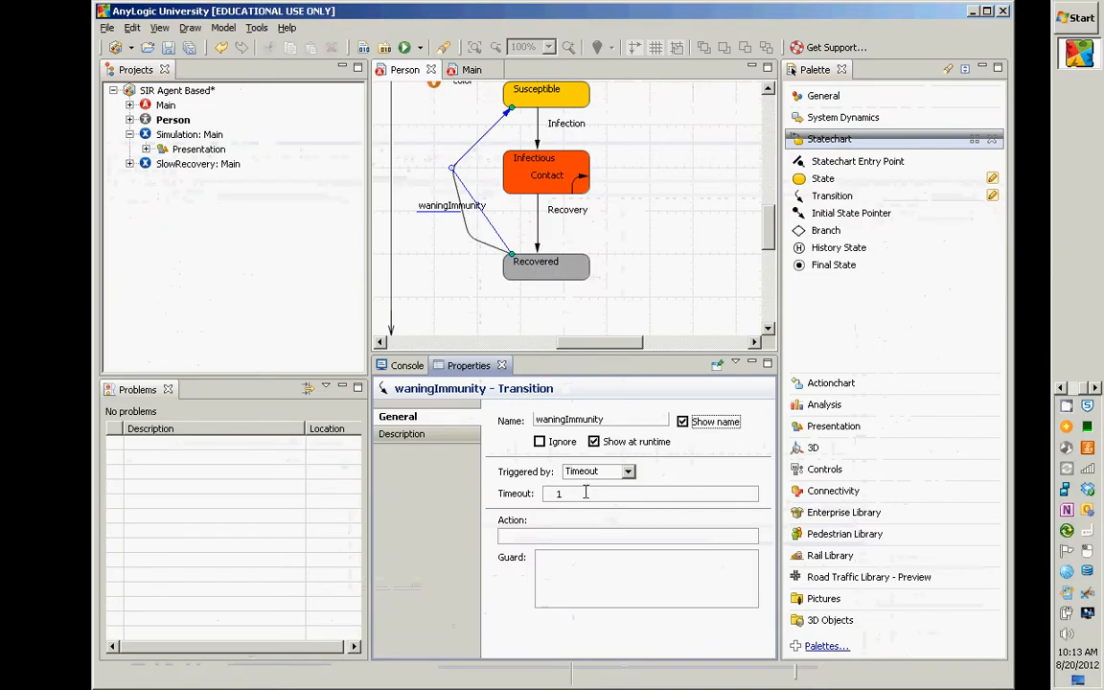
Set the waningImmunity timeout to 100.
{"action": "type", "text": "100"}
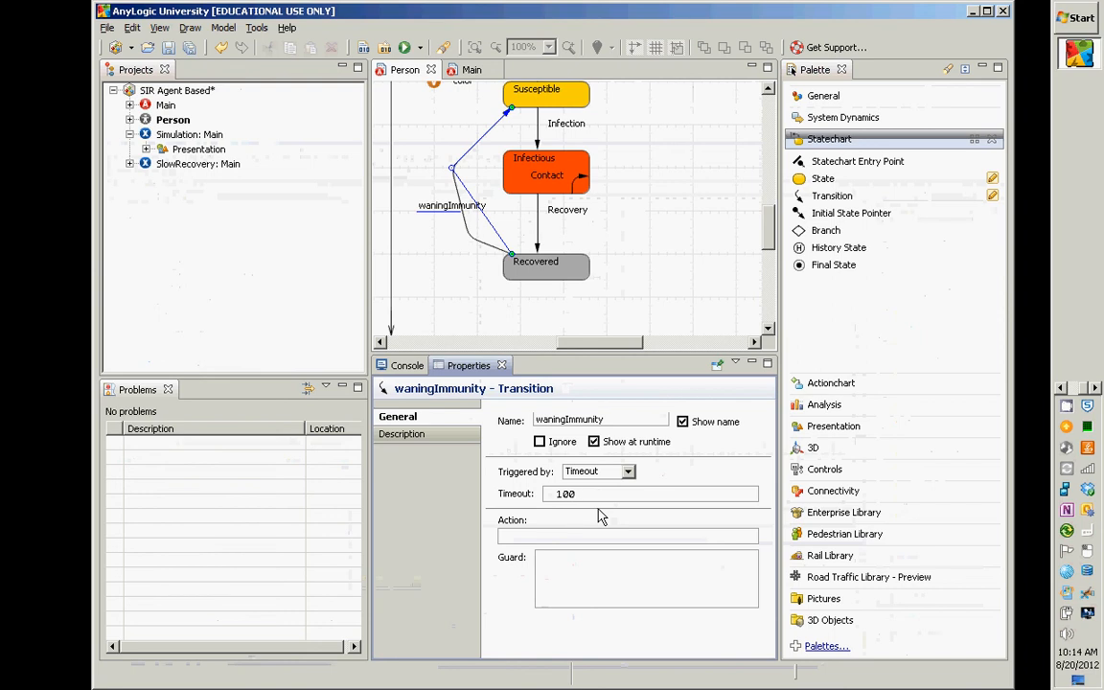
{"action": "left_click", "coordinate": [652, 494]}
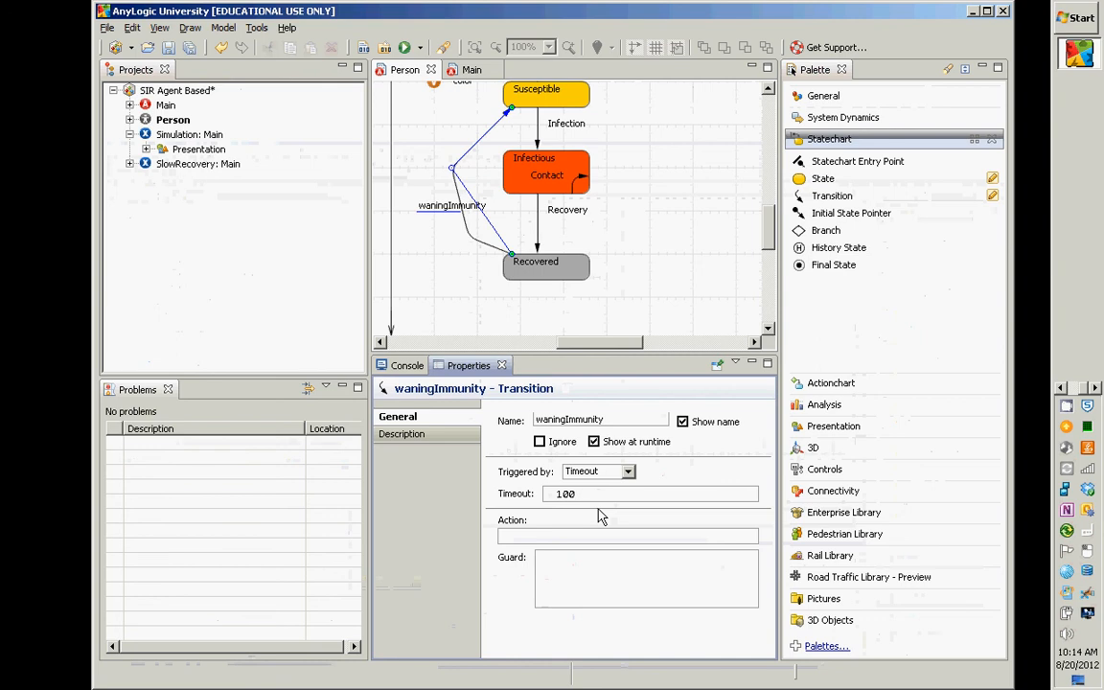
{"action": "left_click", "coordinate": [652, 494]}
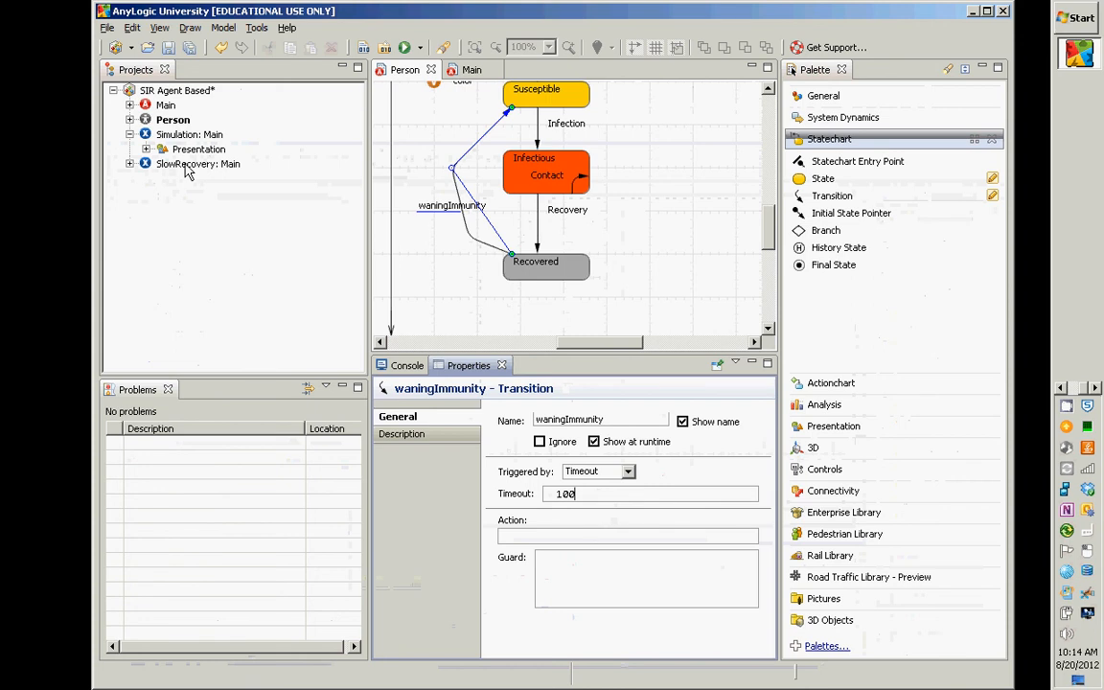
Run the SlowRecovery experiment into Main view and pause once a red infectious cluster appears.
{"action": "right_click", "coordinate": [199, 163]}
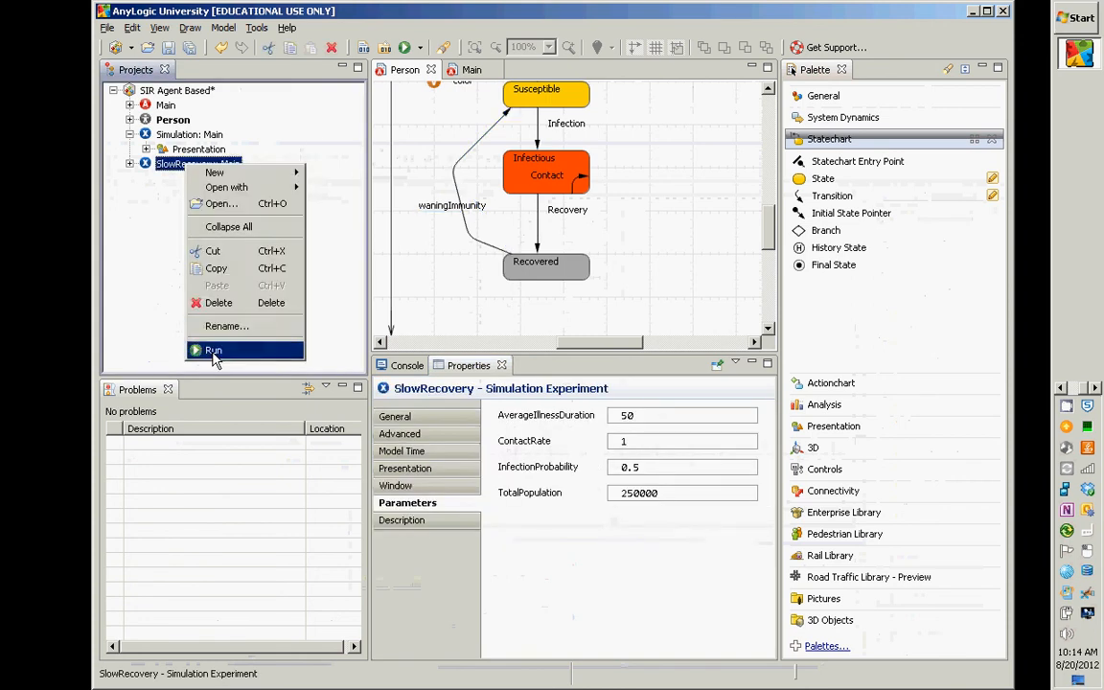
{"action": "left_click", "coordinate": [215, 349]}
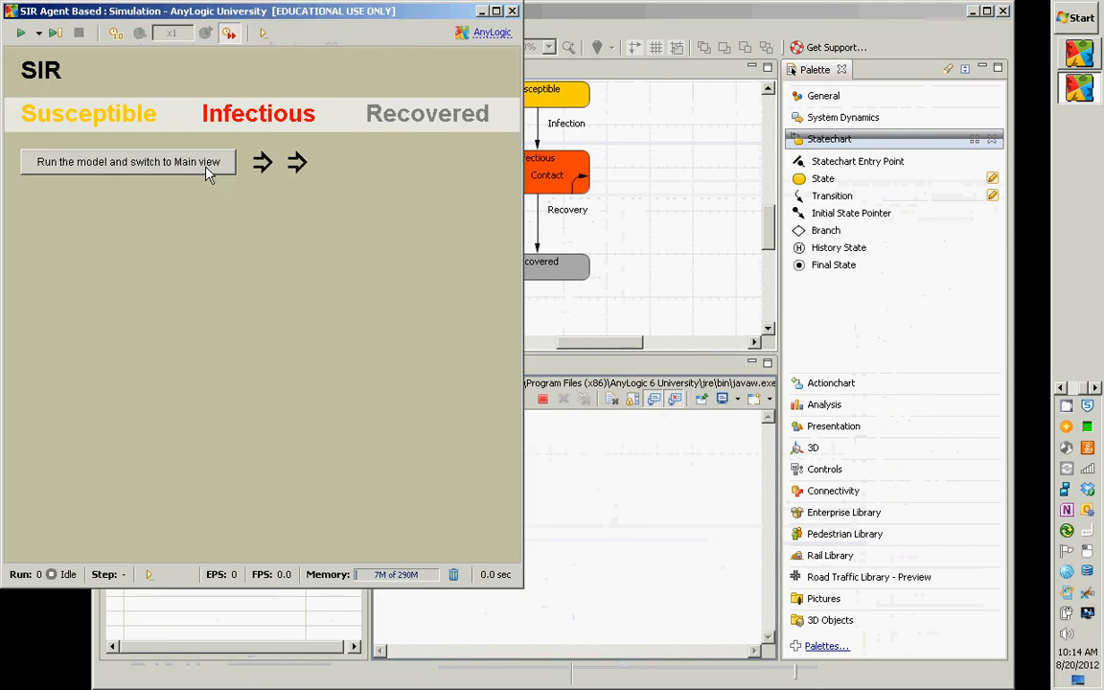
{"action": "left_click", "coordinate": [126, 161]}
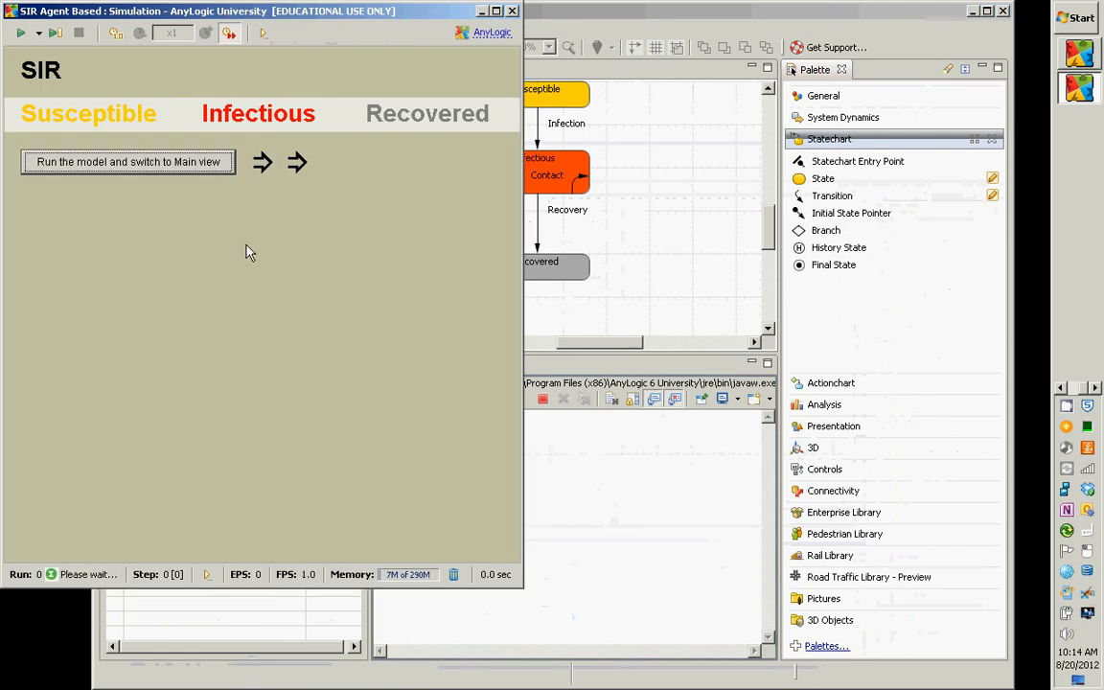
{"action": "left_click", "coordinate": [127, 161]}
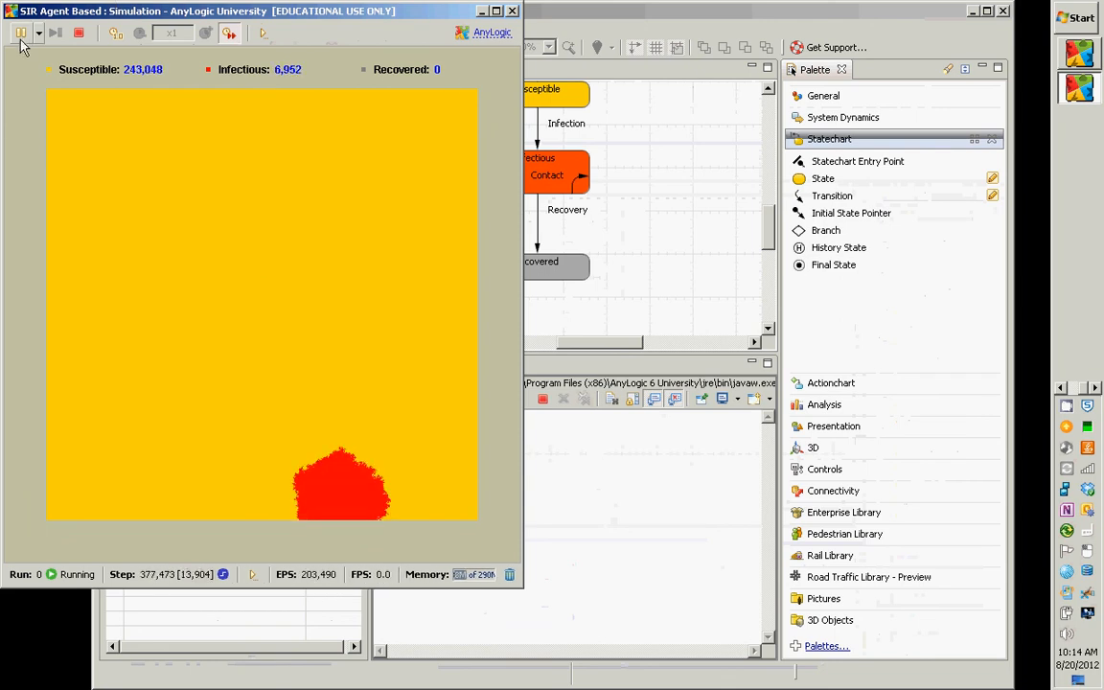
{"action": "left_click", "coordinate": [21, 33]}
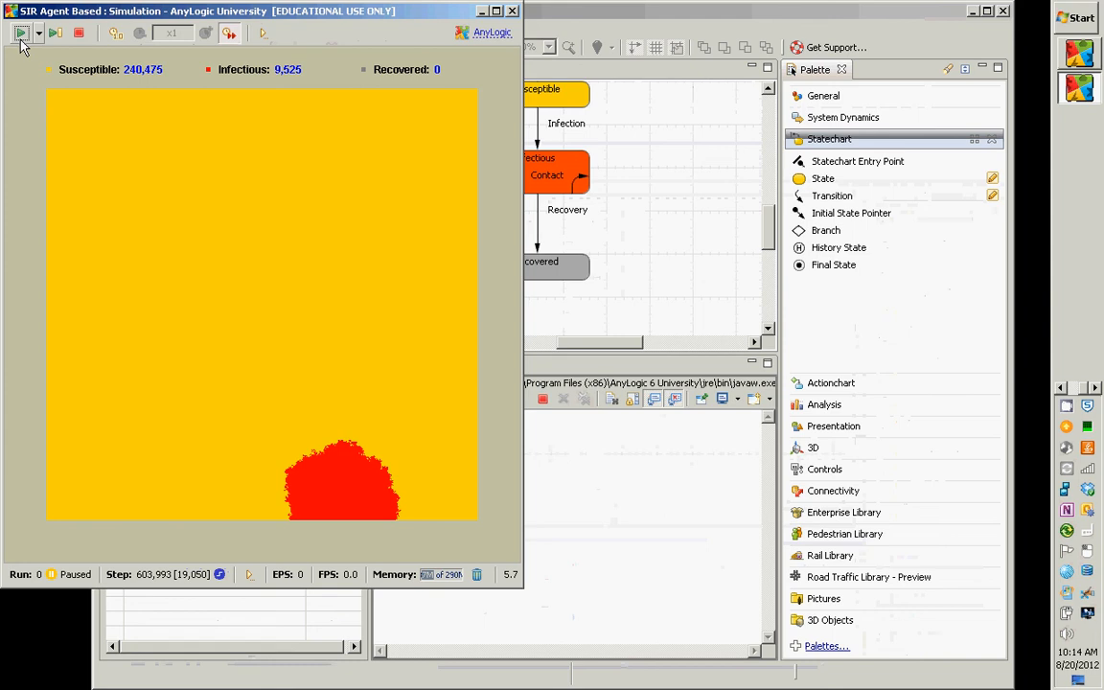
{"action": "mouse_move", "coordinate": [23, 33]}
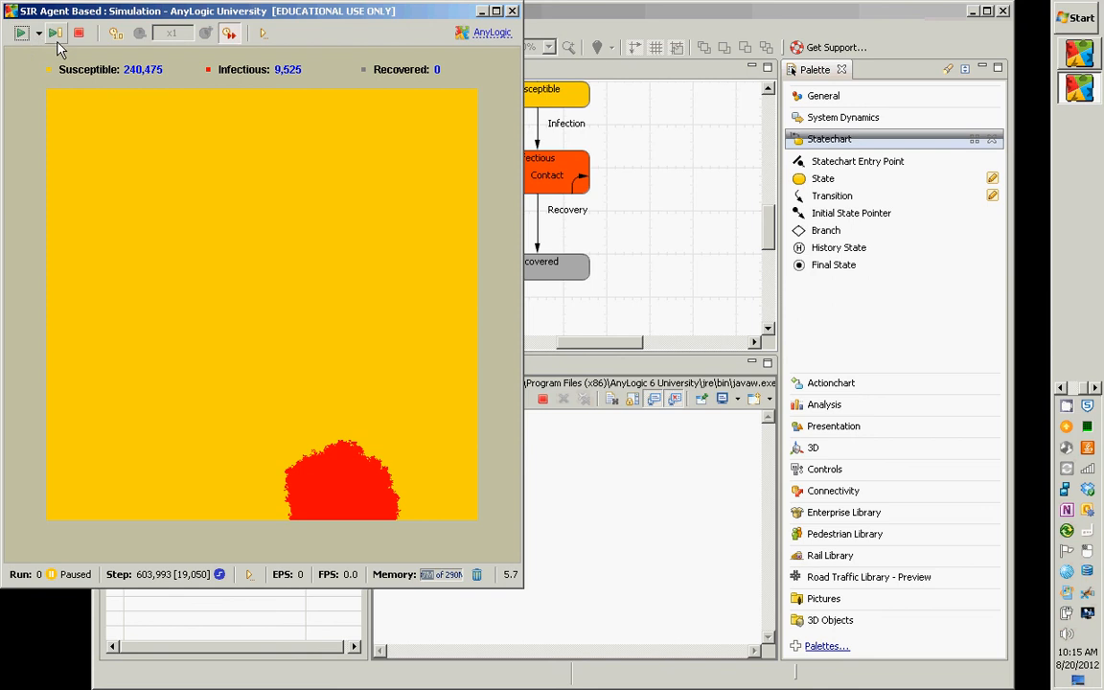
Resume SlowRecovery until a grey recovered ring spreads, then close the simulation.
{"action": "left_click", "coordinate": [21, 32]}
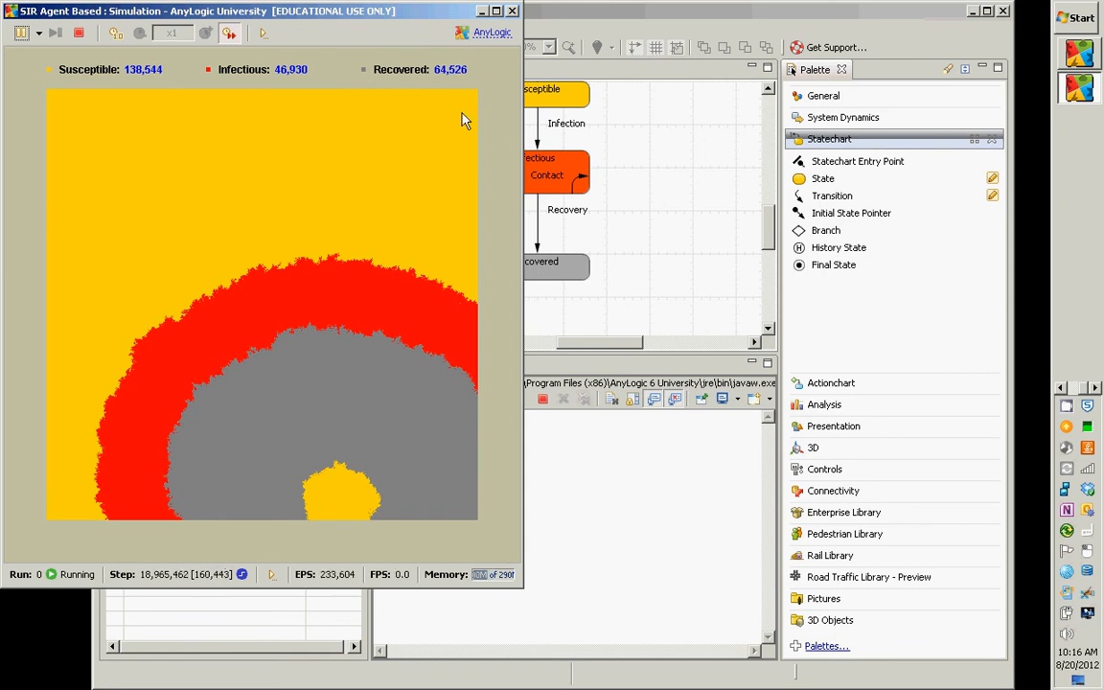
{"action": "left_click", "coordinate": [79, 32]}
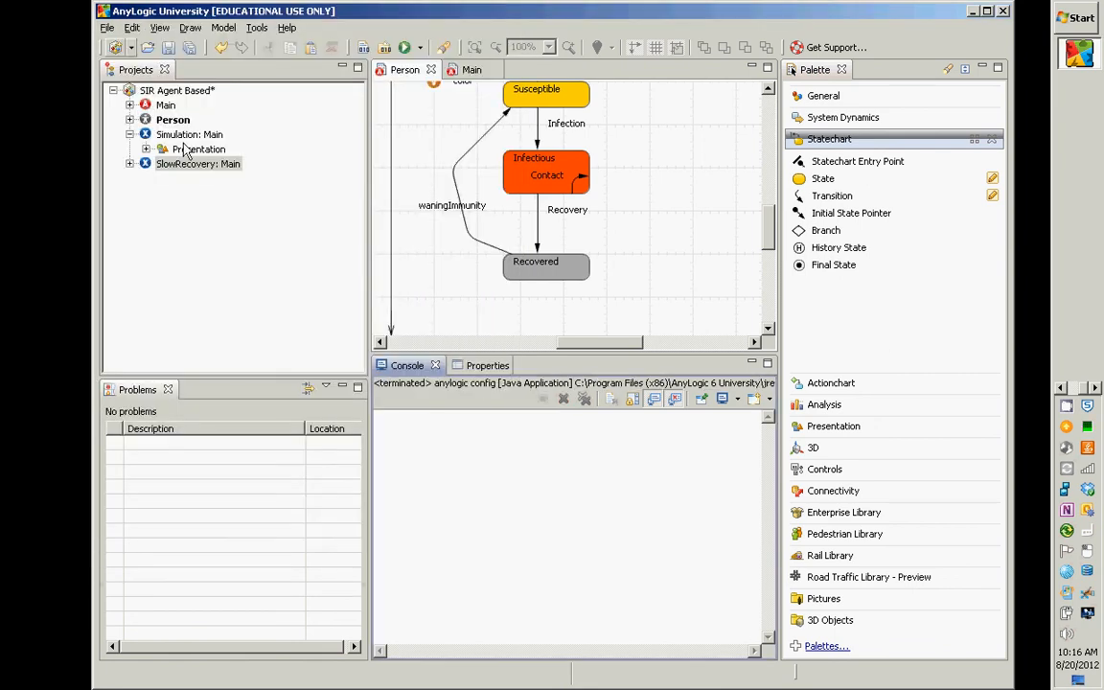
Run the Simulation: Main experiment until recovered people trail the infection front, then close it.
{"action": "right_click", "coordinate": [190, 134]}
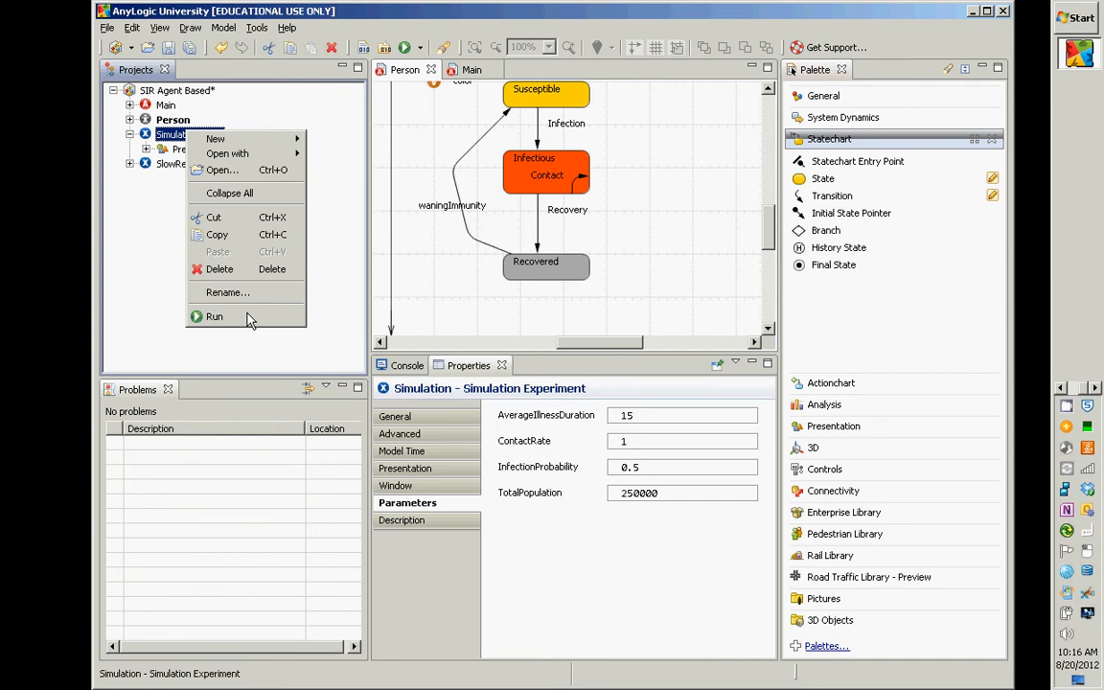
{"action": "left_click", "coordinate": [215, 316]}
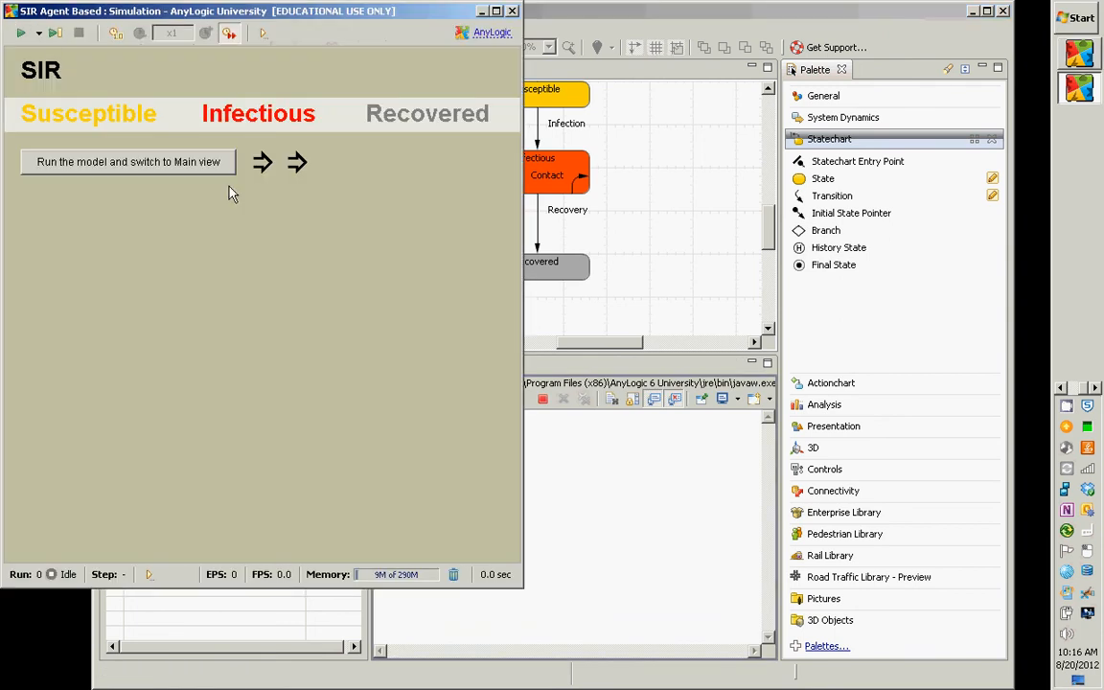
{"action": "left_click", "coordinate": [128, 161]}
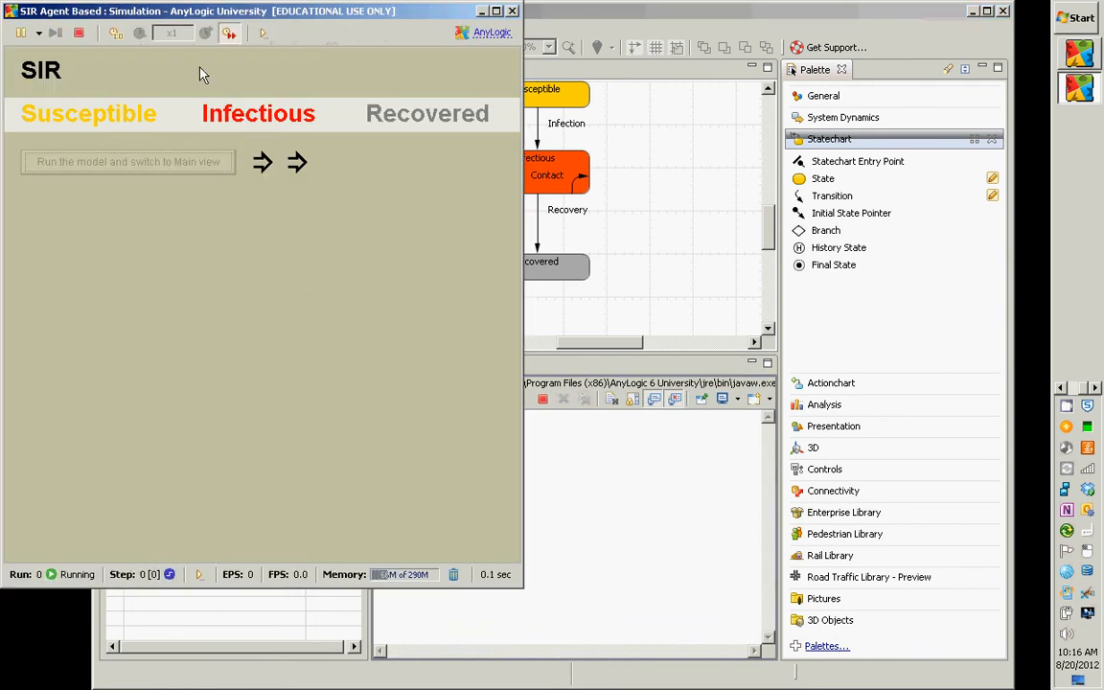
{"action": "left_click", "coordinate": [127, 161]}
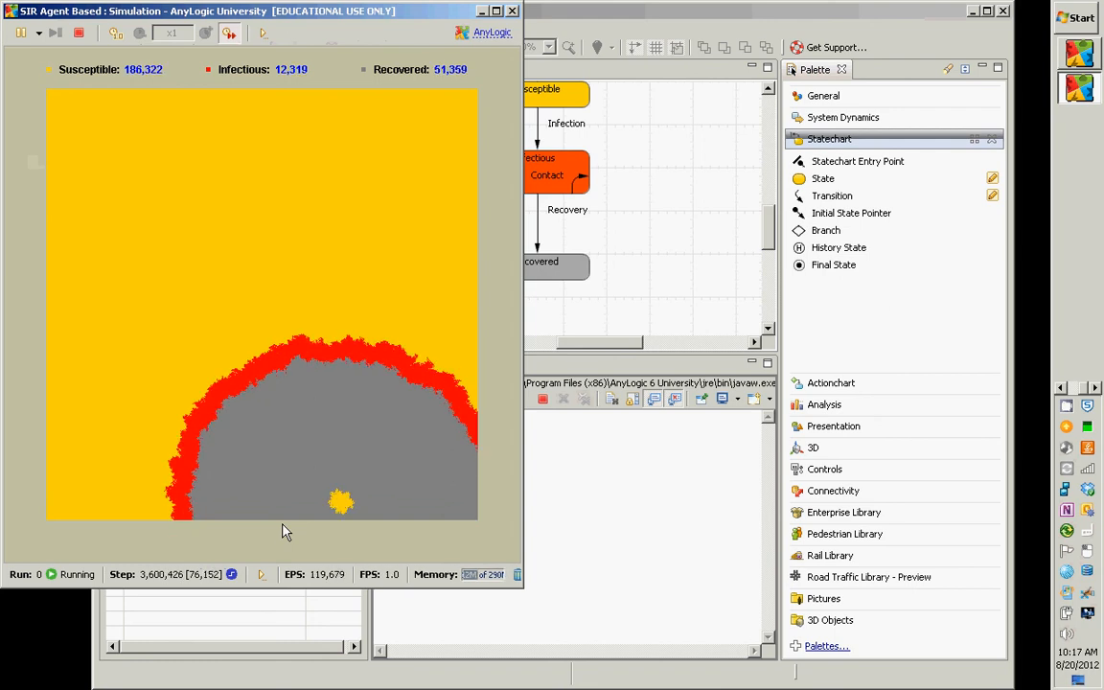
{"action": "left_click", "coordinate": [512, 12]}
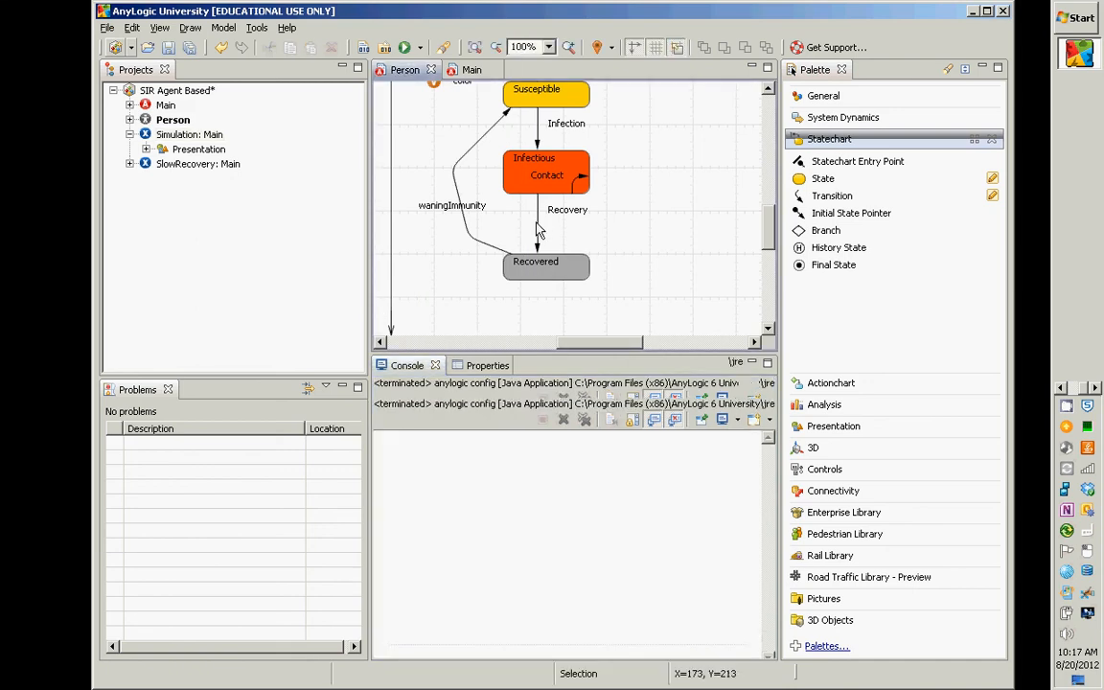
Switch Recovery to rate-triggered at 1 / get_Main().AverageIllnessDuration, then return to the Person agent.
{"action": "left_click", "coordinate": [537, 226]}
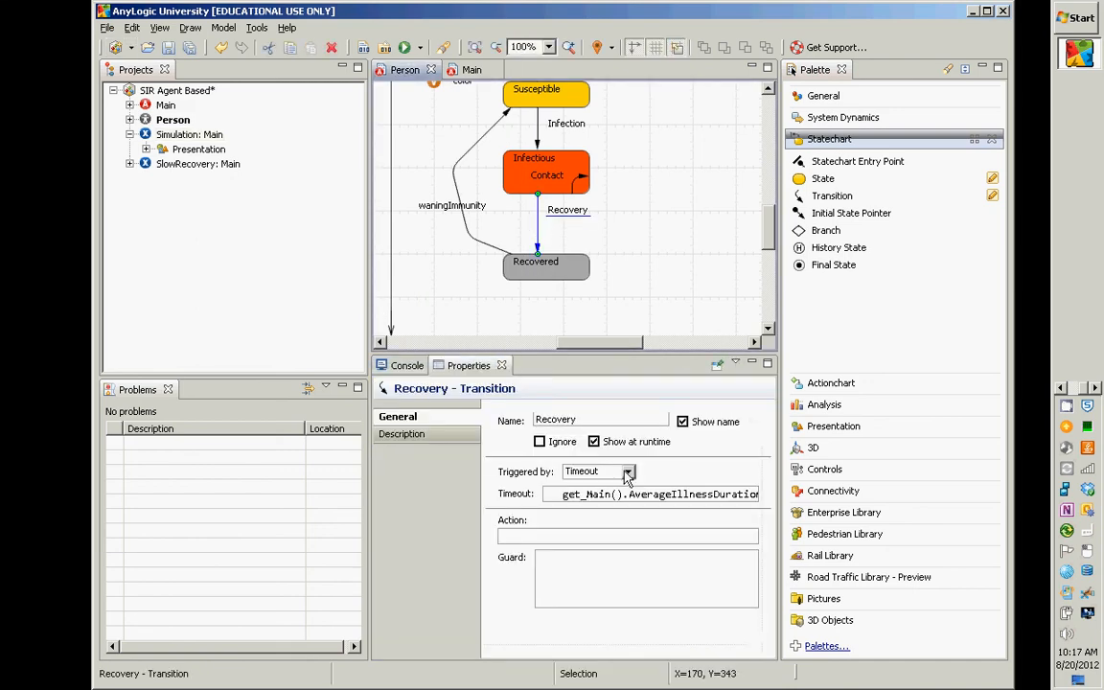
{"action": "left_click", "coordinate": [629, 472]}
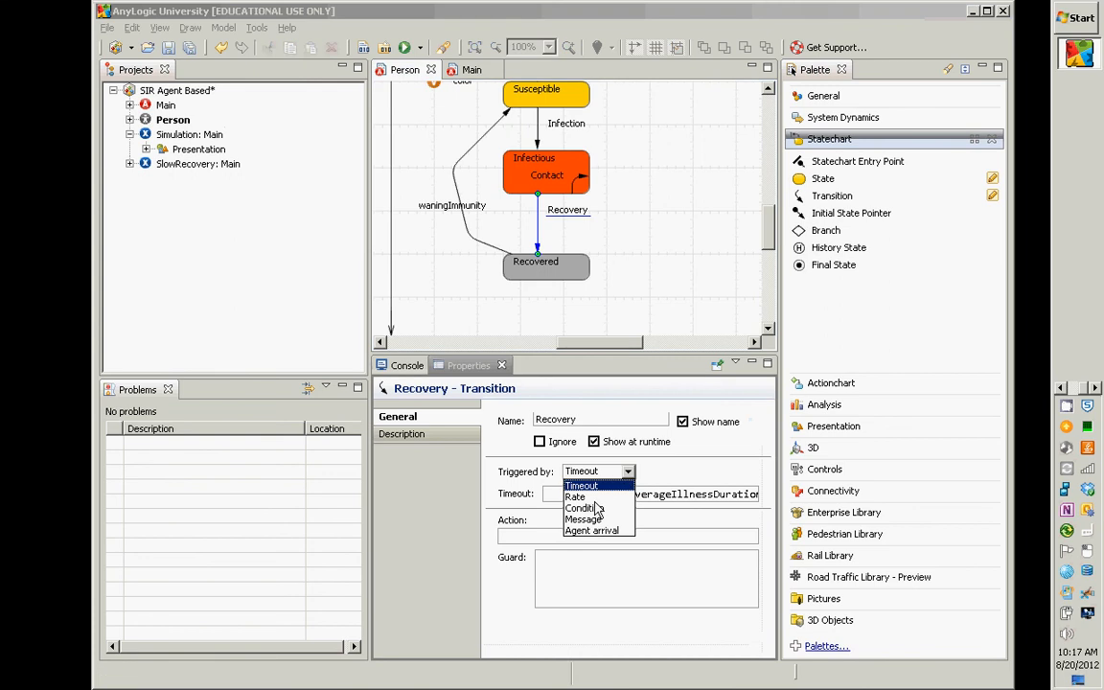
{"action": "left_click", "coordinate": [575, 497]}
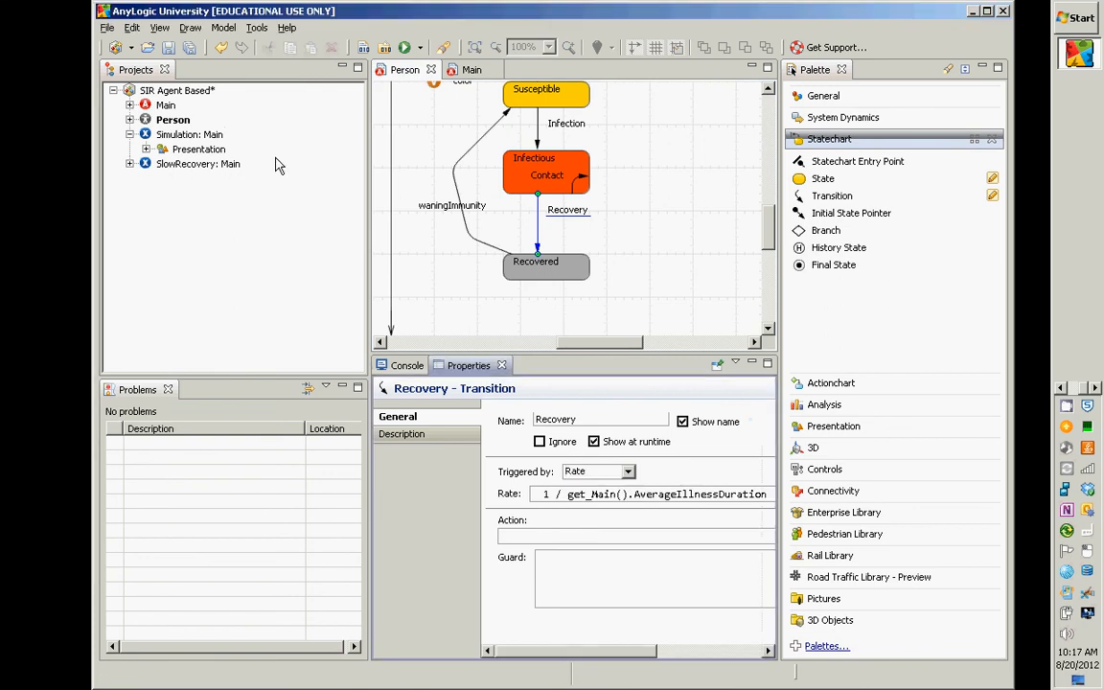
{"action": "mouse_move", "coordinate": [191, 165]}
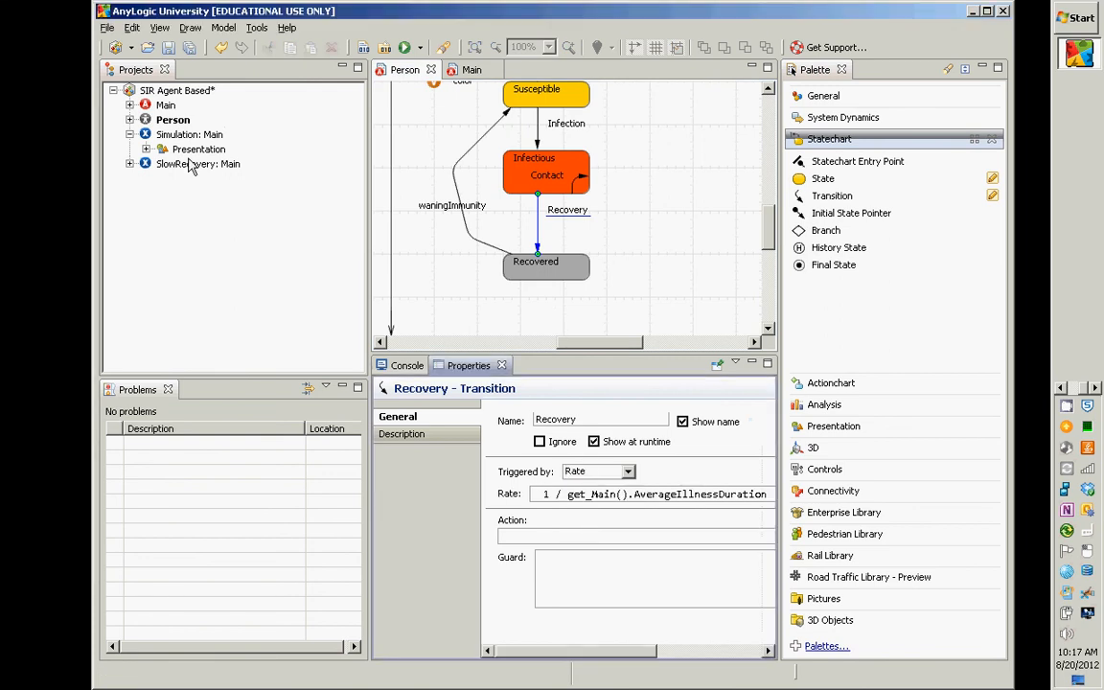
{"action": "mouse_move", "coordinate": [230, 125]}
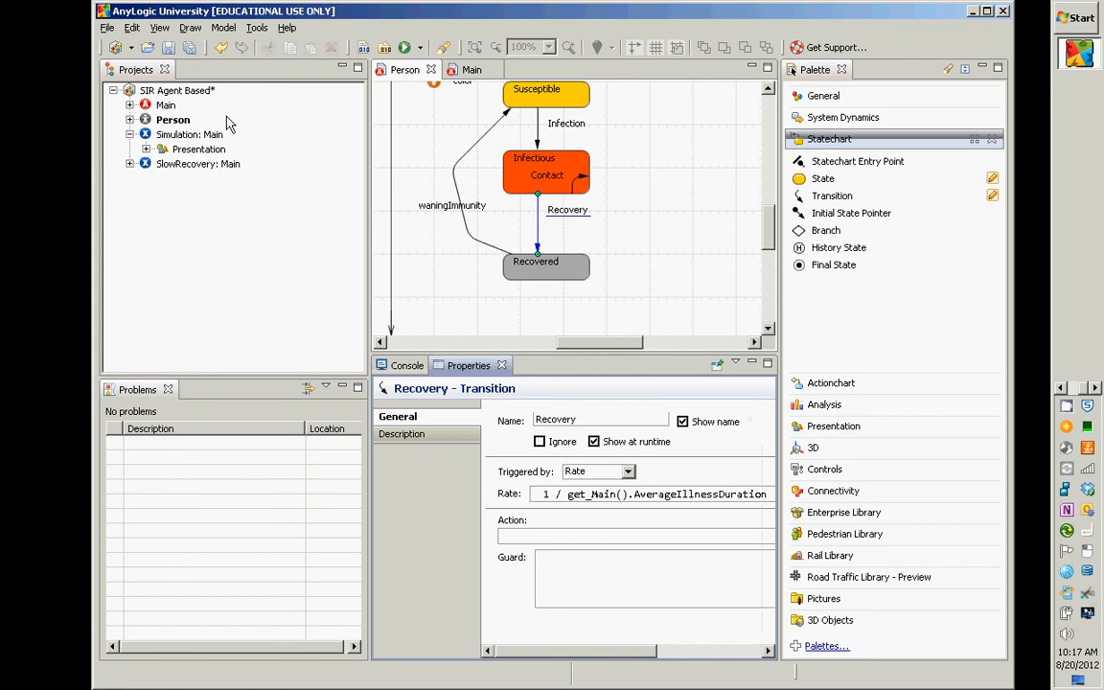
{"action": "left_click", "coordinate": [173, 119]}
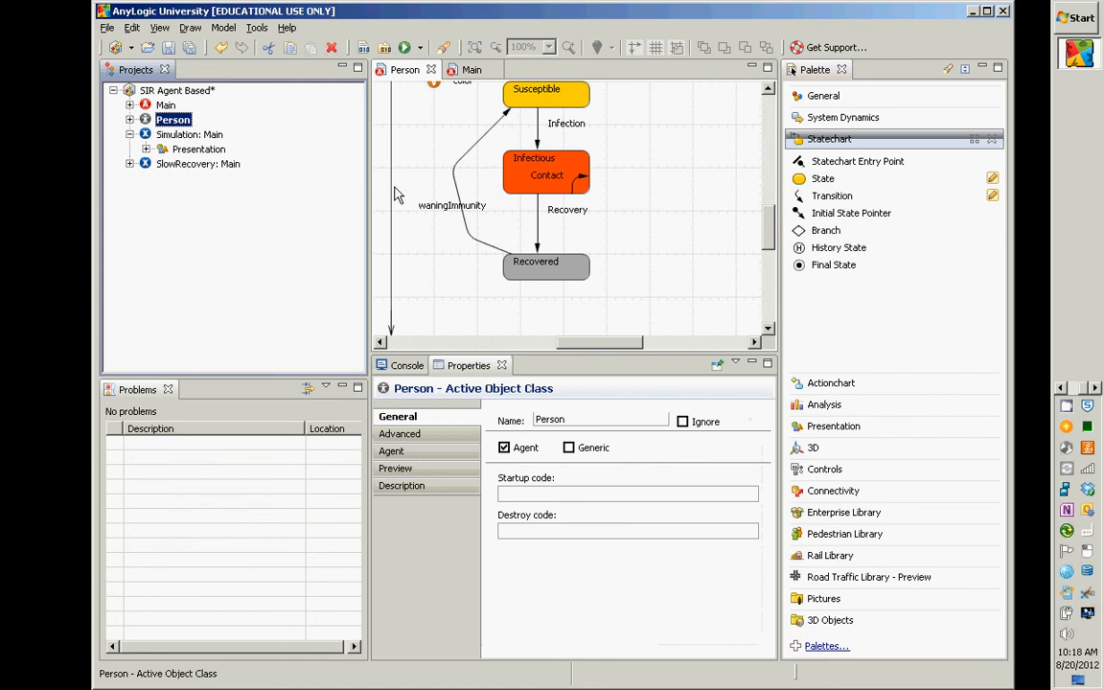
{"action": "mouse_move", "coordinate": [537, 253]}
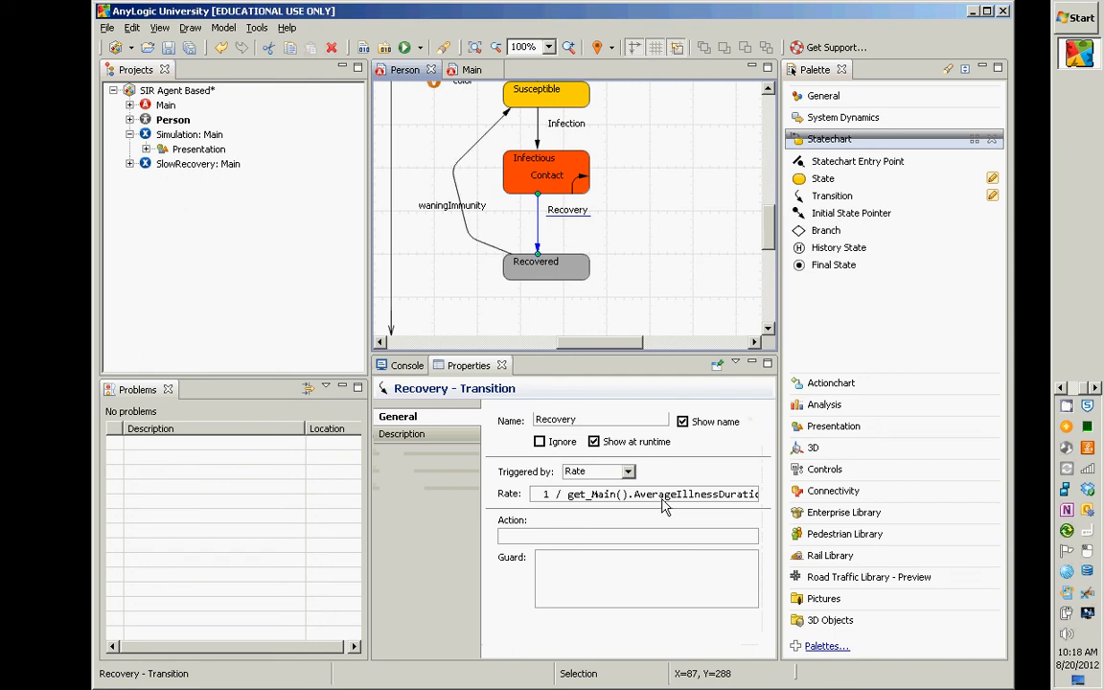
{"action": "mouse_move", "coordinate": [533, 115]}
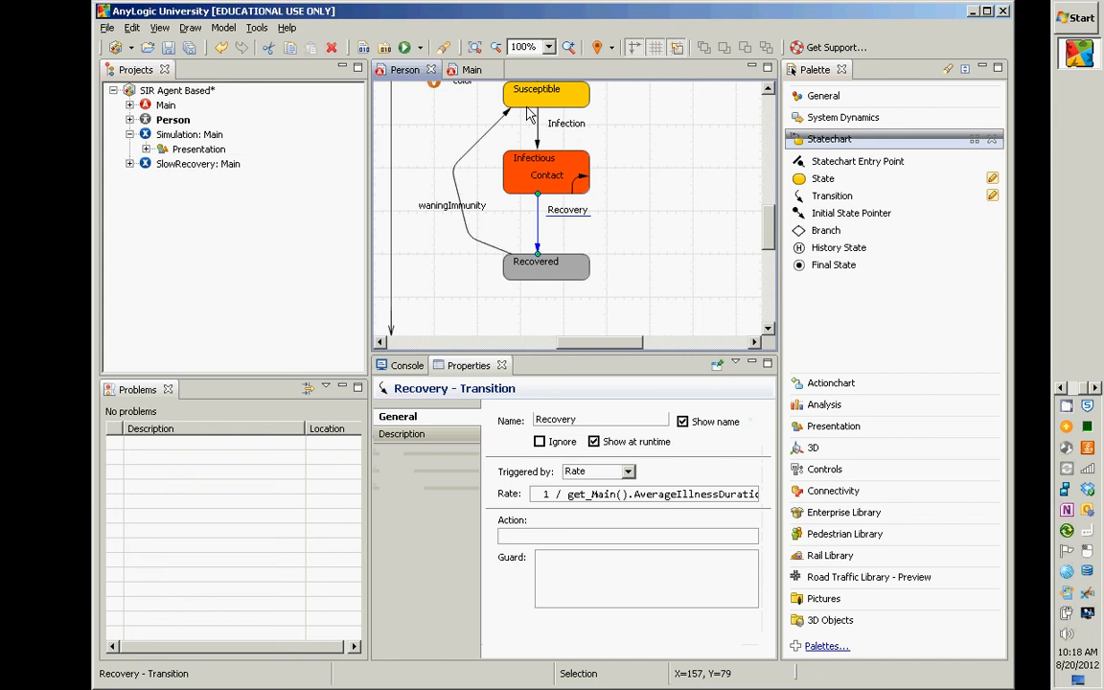
{"action": "mouse_move", "coordinate": [169, 126]}
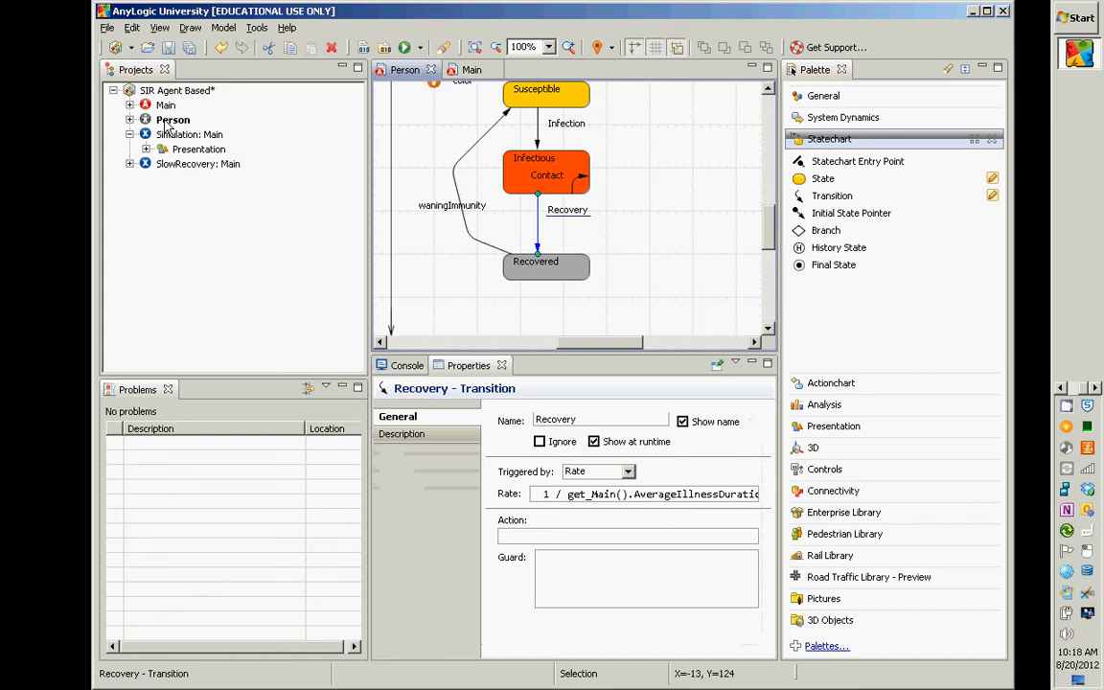
Run the SlowRecovery experiment from the Projects tree context menu.
{"action": "right_click", "coordinate": [172, 119]}
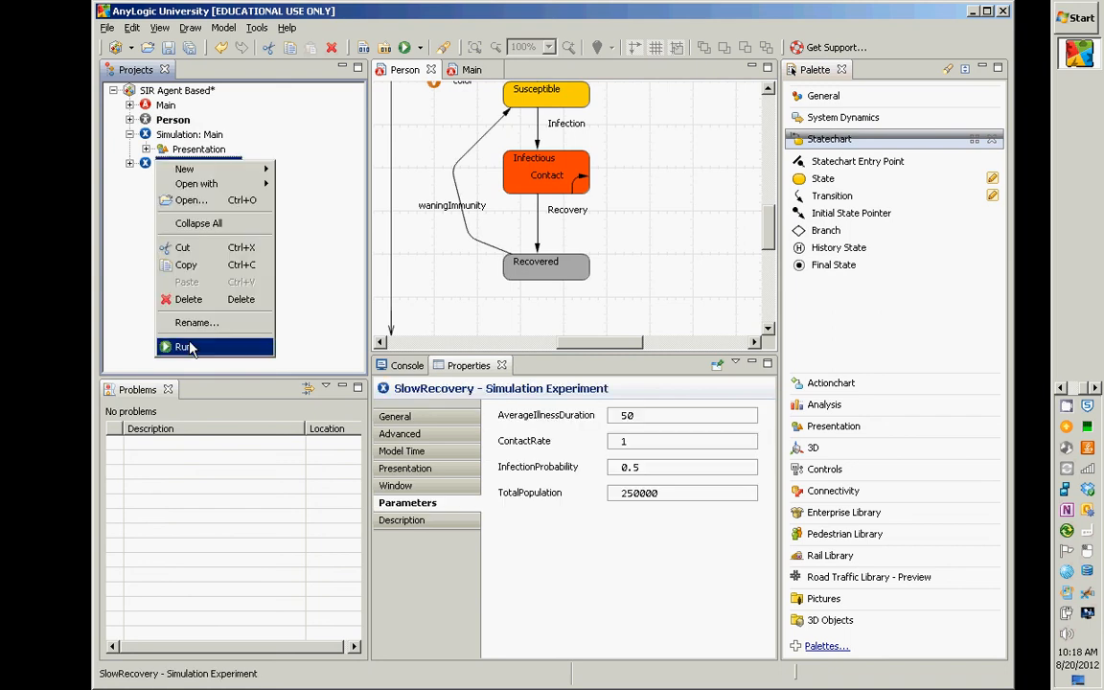
{"action": "left_click", "coordinate": [182, 345]}
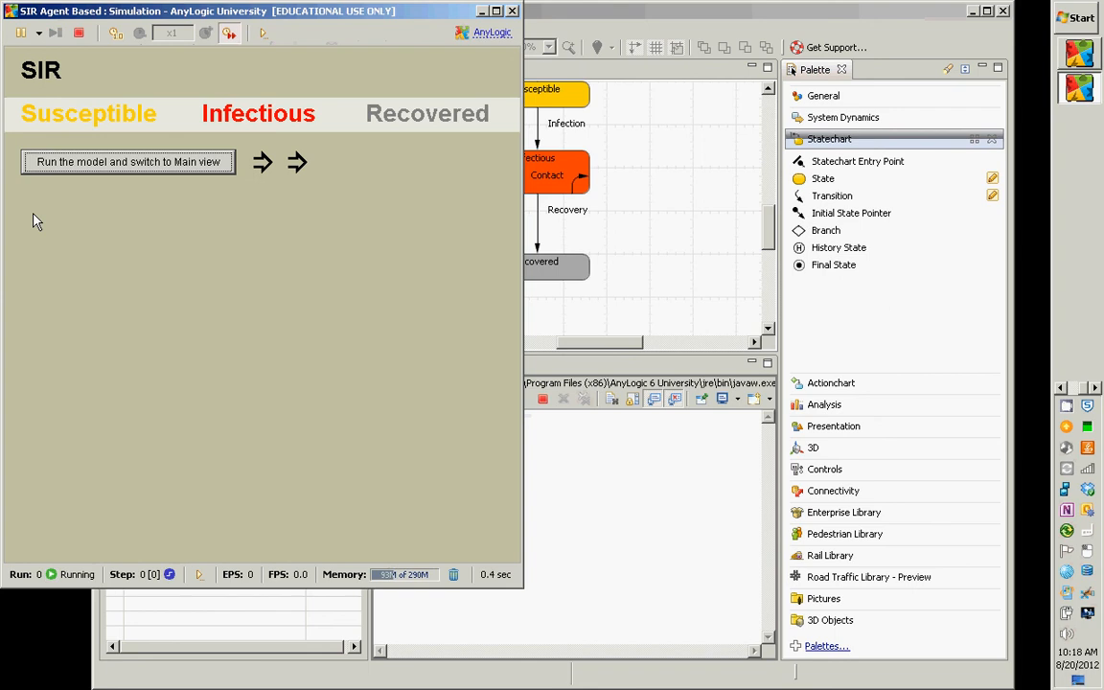
Start the SlowRecovery model and watch the infection front spread as a wave through the population.
{"action": "left_click", "coordinate": [126, 161]}
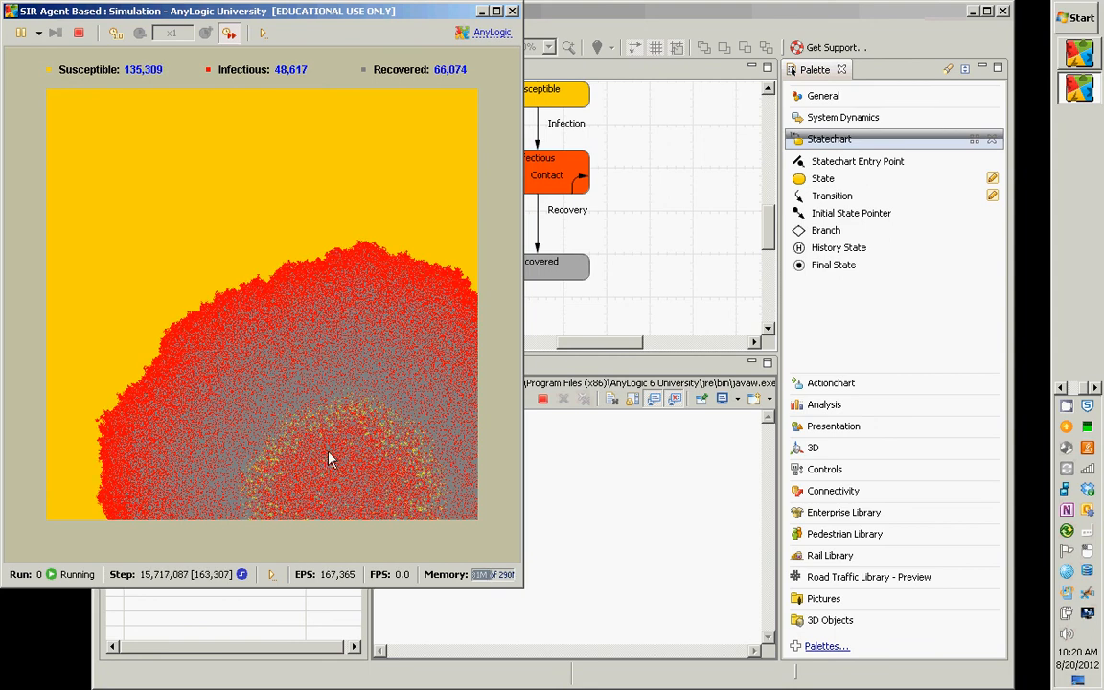
{"action": "mouse_move", "coordinate": [387, 429]}
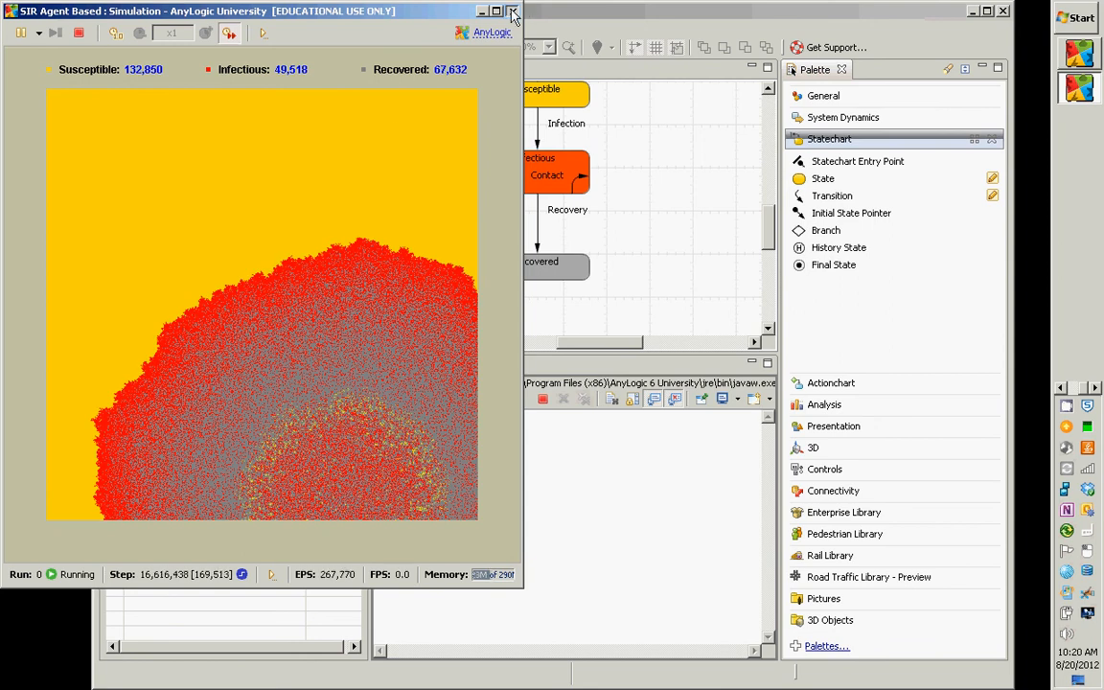
Close the SlowRecovery run and launch the standard Simulation experiment from the toolbar.
{"action": "left_click", "coordinate": [514, 12]}
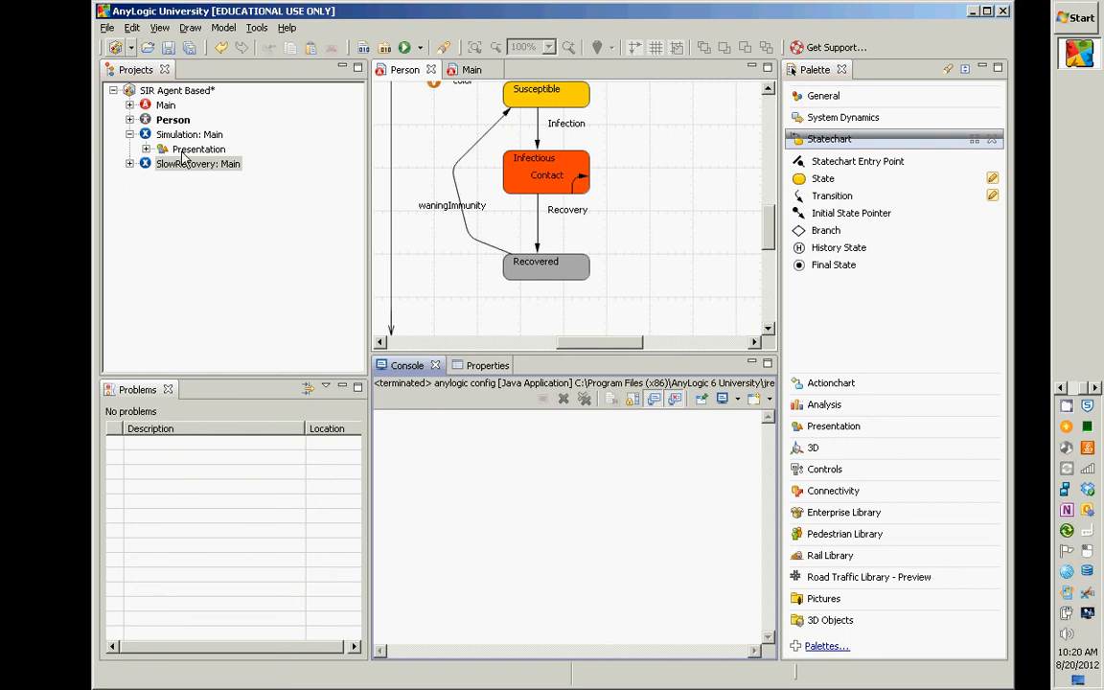
{"action": "left_click", "coordinate": [188, 134]}
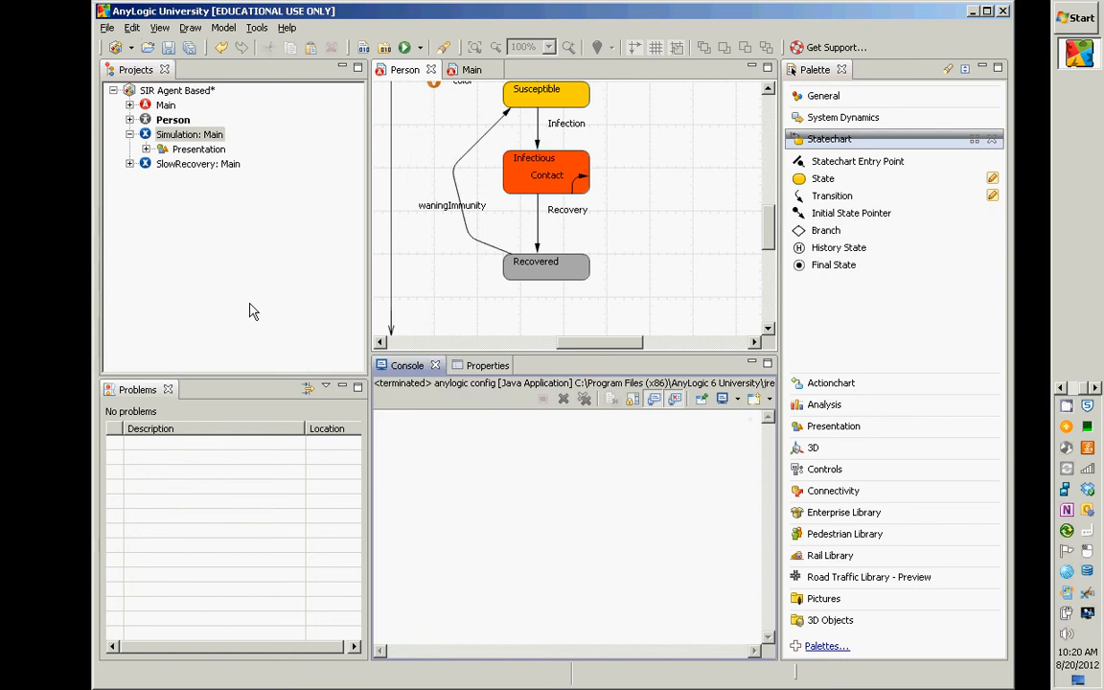
{"action": "left_click", "coordinate": [406, 46]}
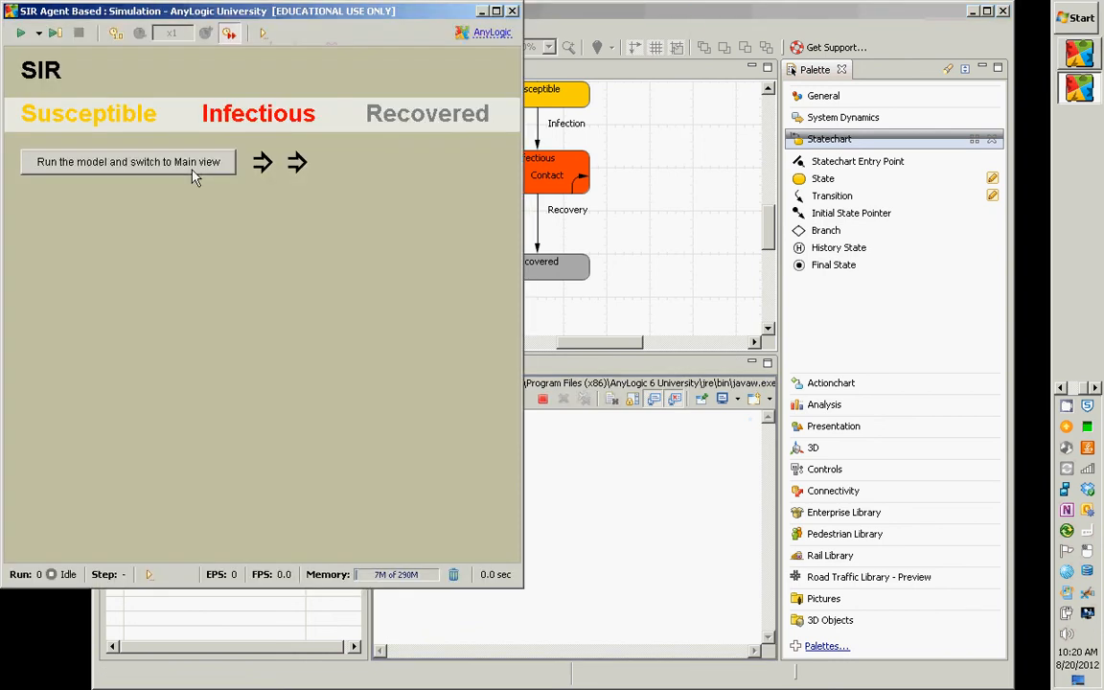
Start the Simulation model with illness duration 15 and watch the population view.
{"action": "left_click", "coordinate": [127, 161]}
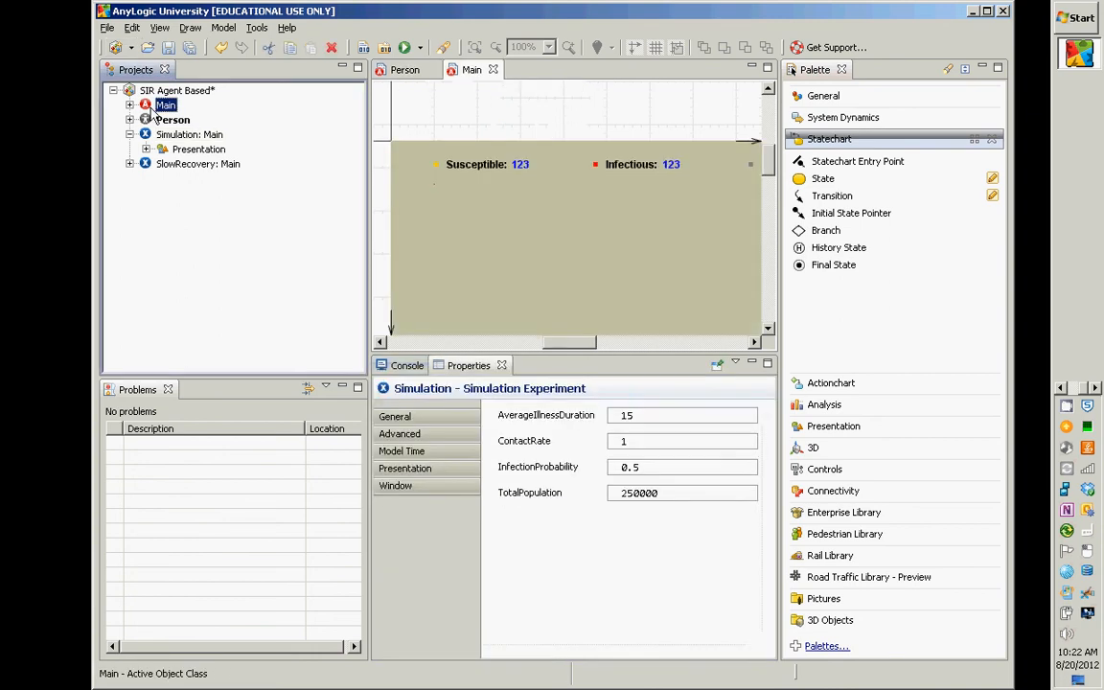
Review Main's infection-seeding startup code, then reopen the Person statechart.
{"action": "left_click", "coordinate": [169, 104]}
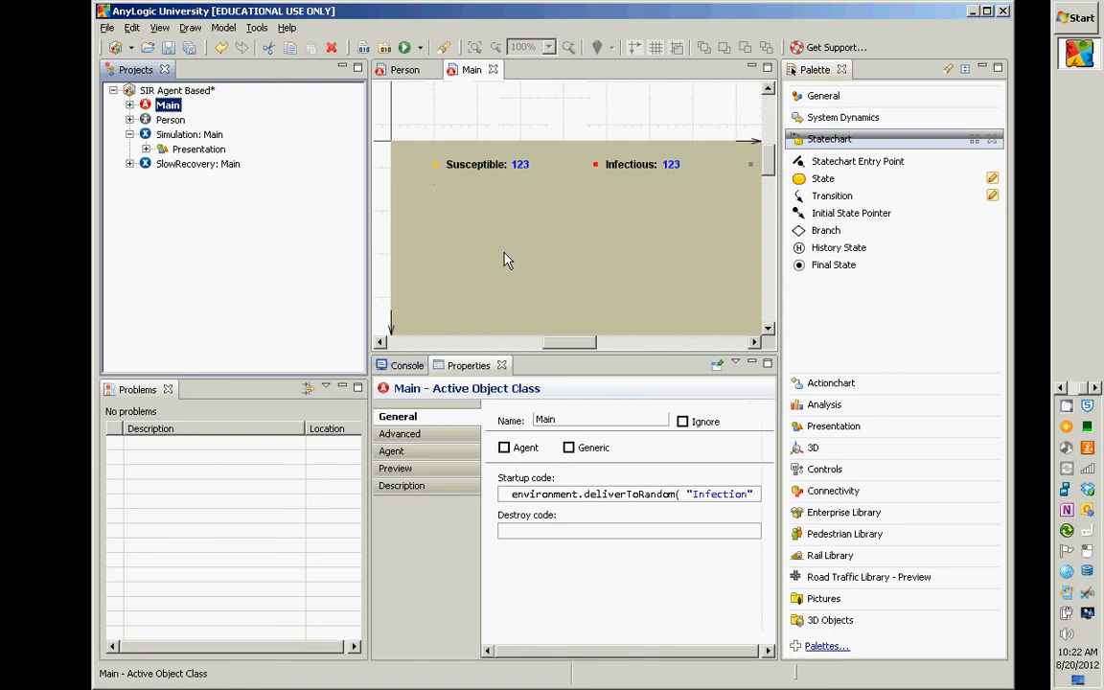
{"action": "mouse_move", "coordinate": [724, 314]}
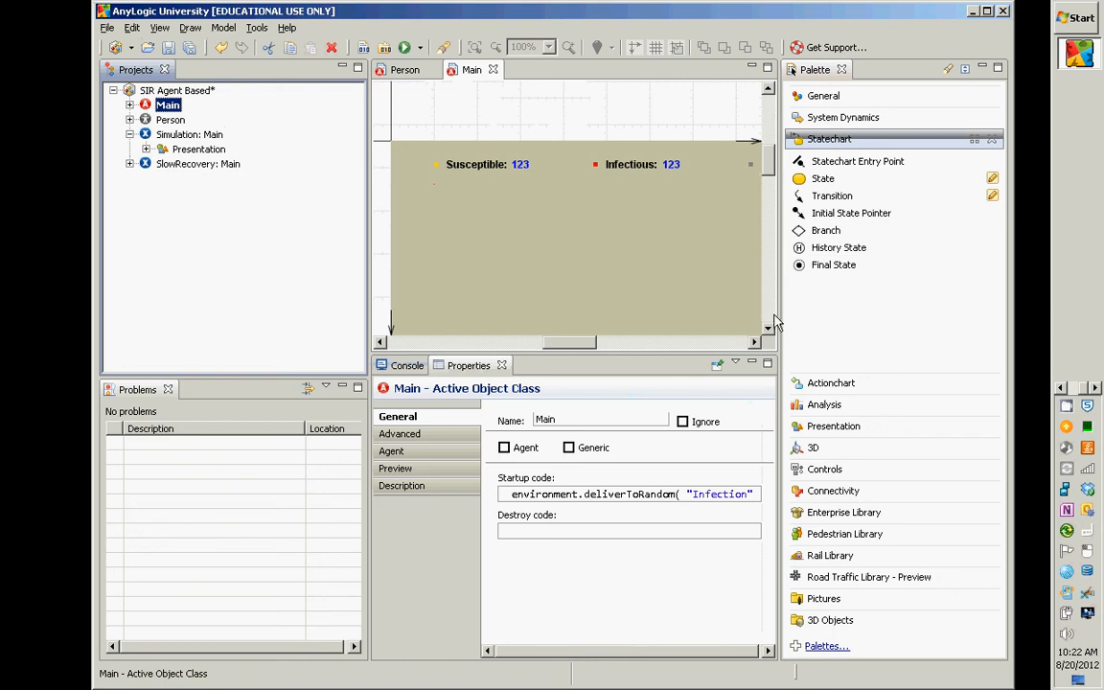
{"action": "mouse_move", "coordinate": [594, 272]}
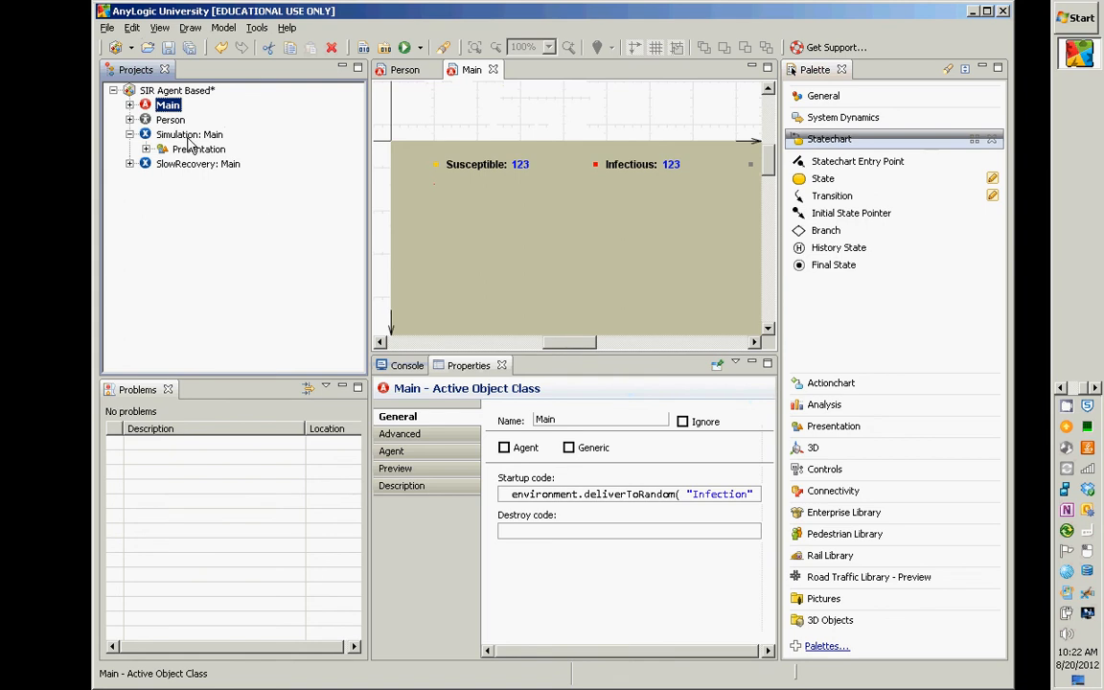
{"action": "left_click", "coordinate": [168, 119]}
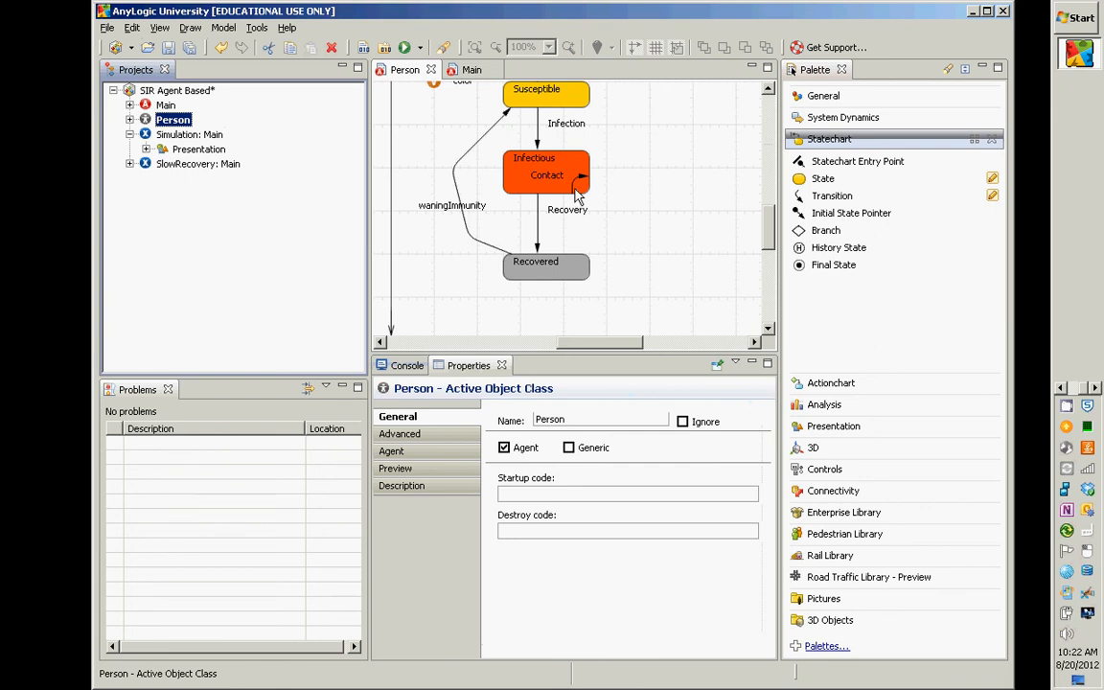
{"action": "mouse_move", "coordinate": [554, 117]}
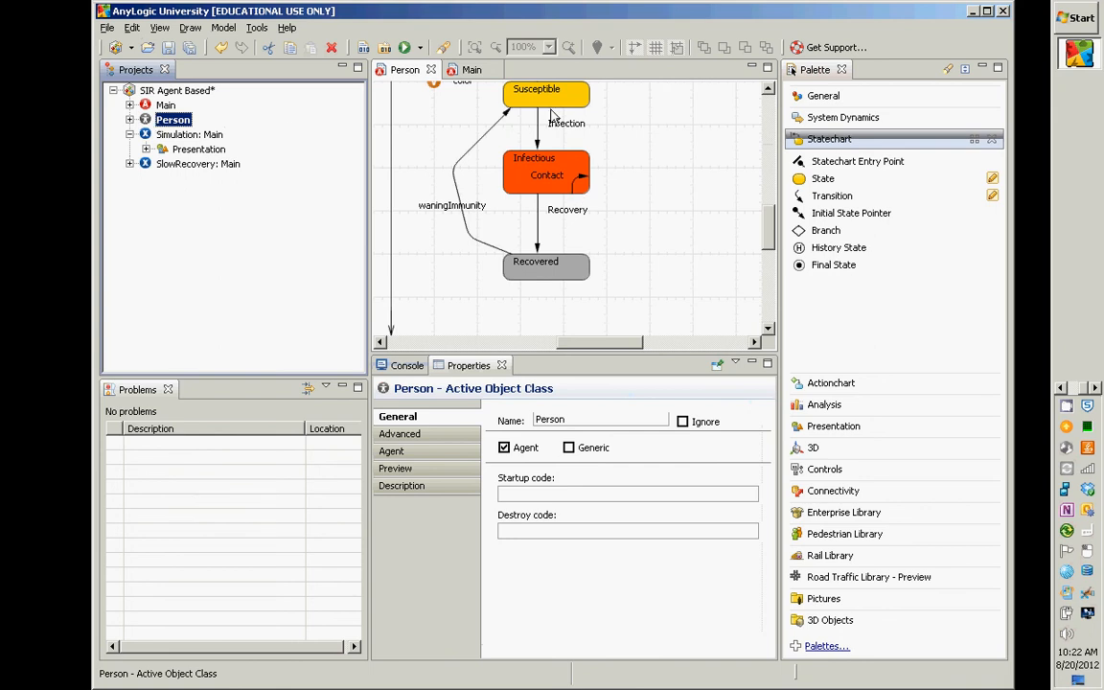
{"action": "mouse_move", "coordinate": [577, 188]}
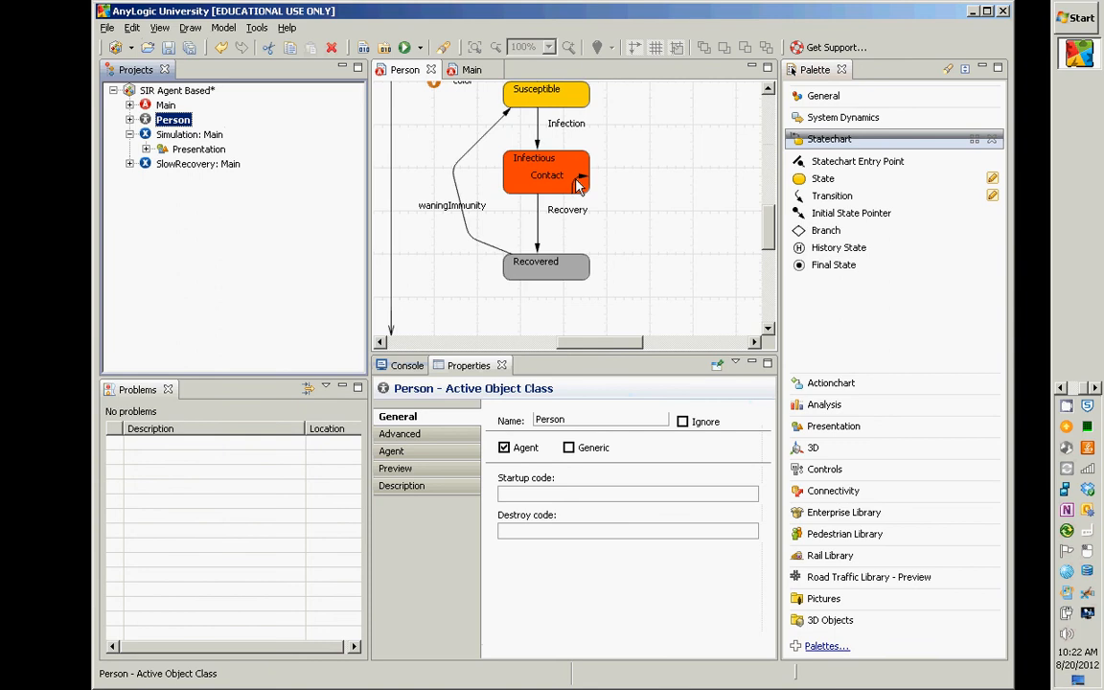
Review Contact's rate expression and send-to-random-neighbor action, then show the message-triggered Infection transition.
{"action": "left_click", "coordinate": [580, 183]}
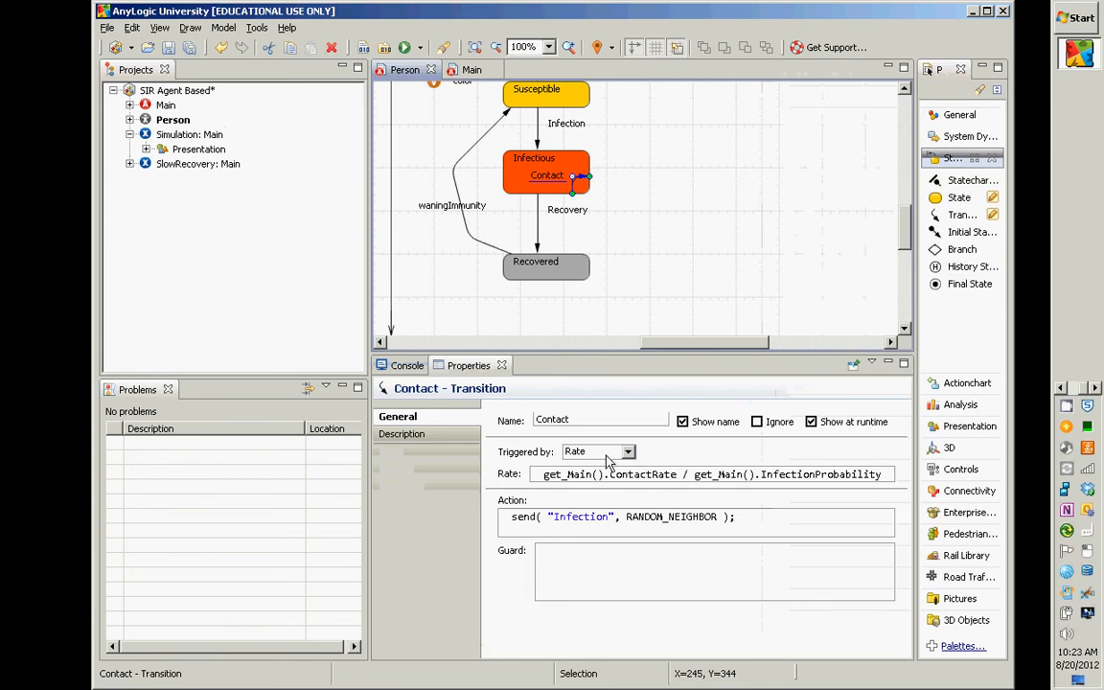
{"action": "triple_click", "coordinate": [623, 518]}
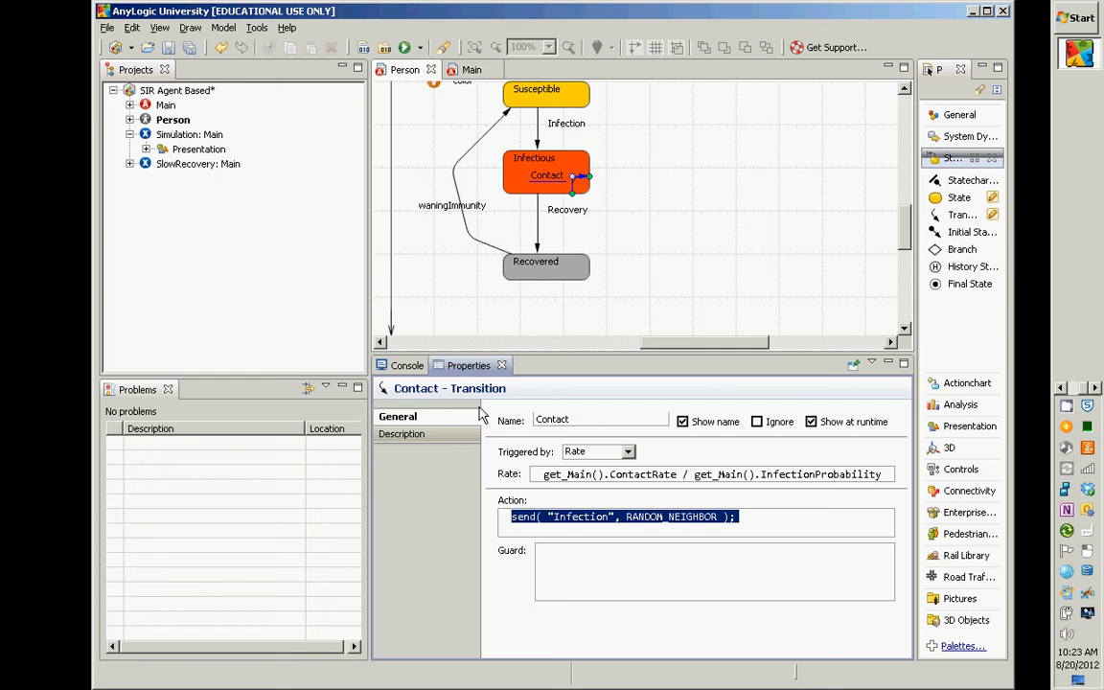
{"action": "mouse_move", "coordinate": [579, 172]}
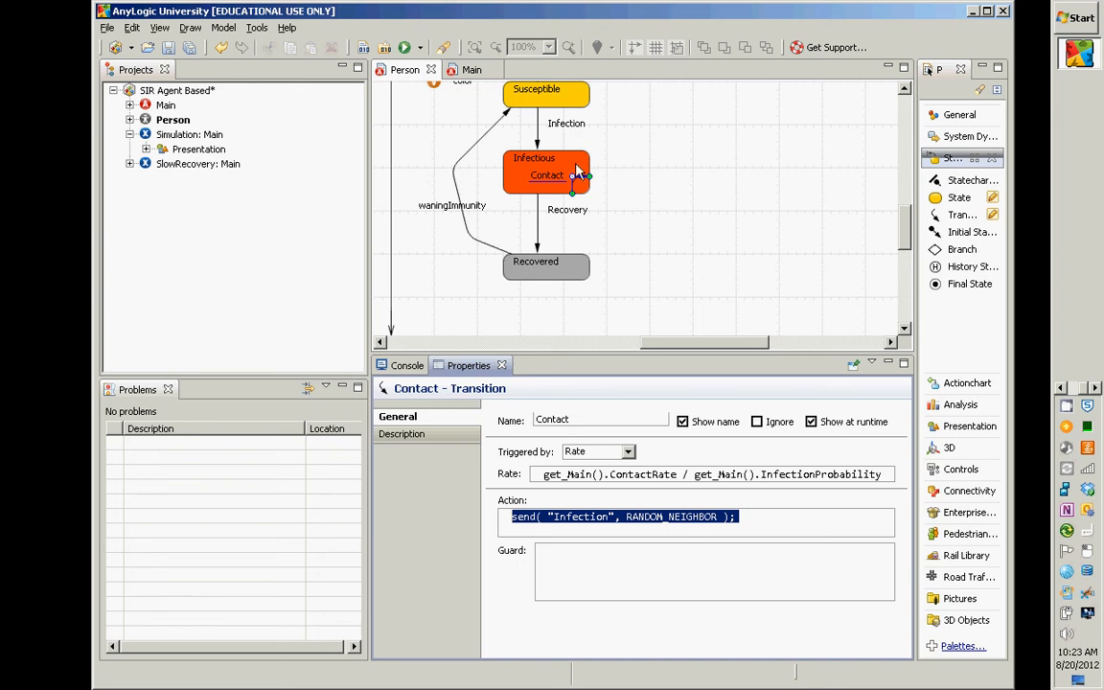
{"action": "mouse_move", "coordinate": [554, 190]}
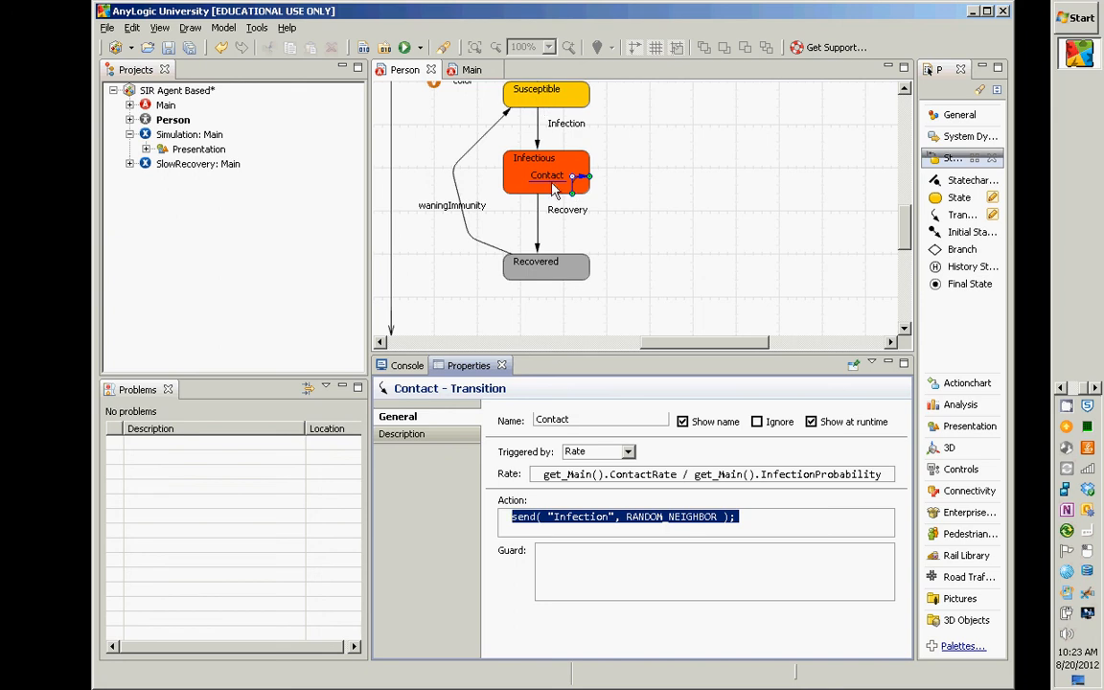
{"action": "mouse_move", "coordinate": [713, 497]}
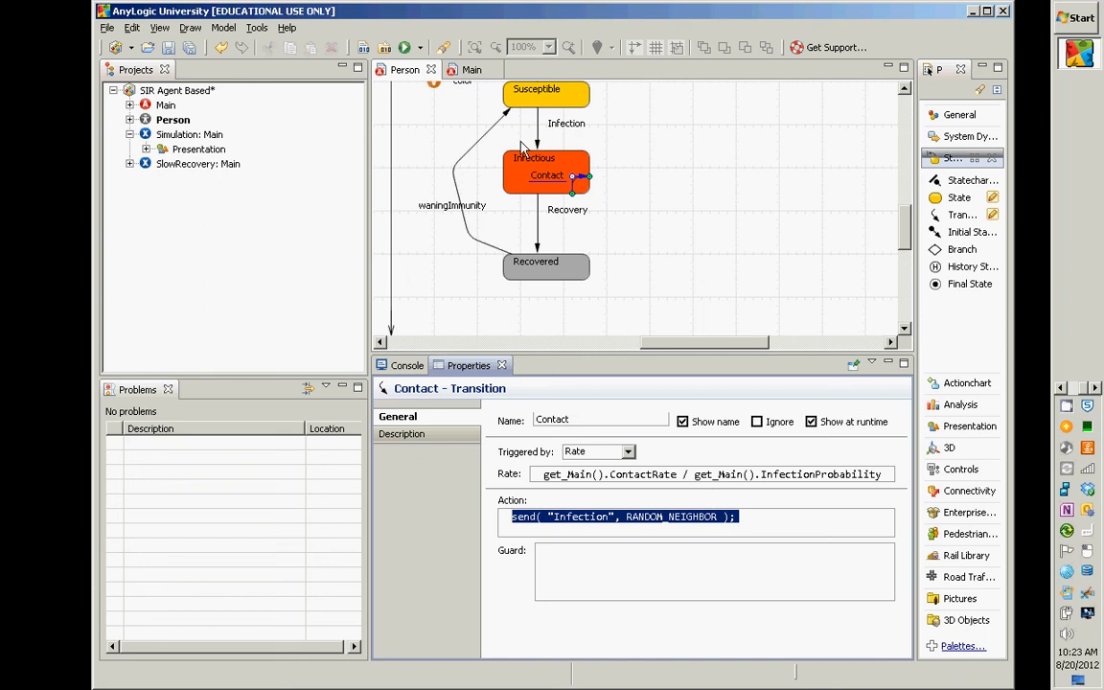
{"action": "left_click", "coordinate": [566, 123]}
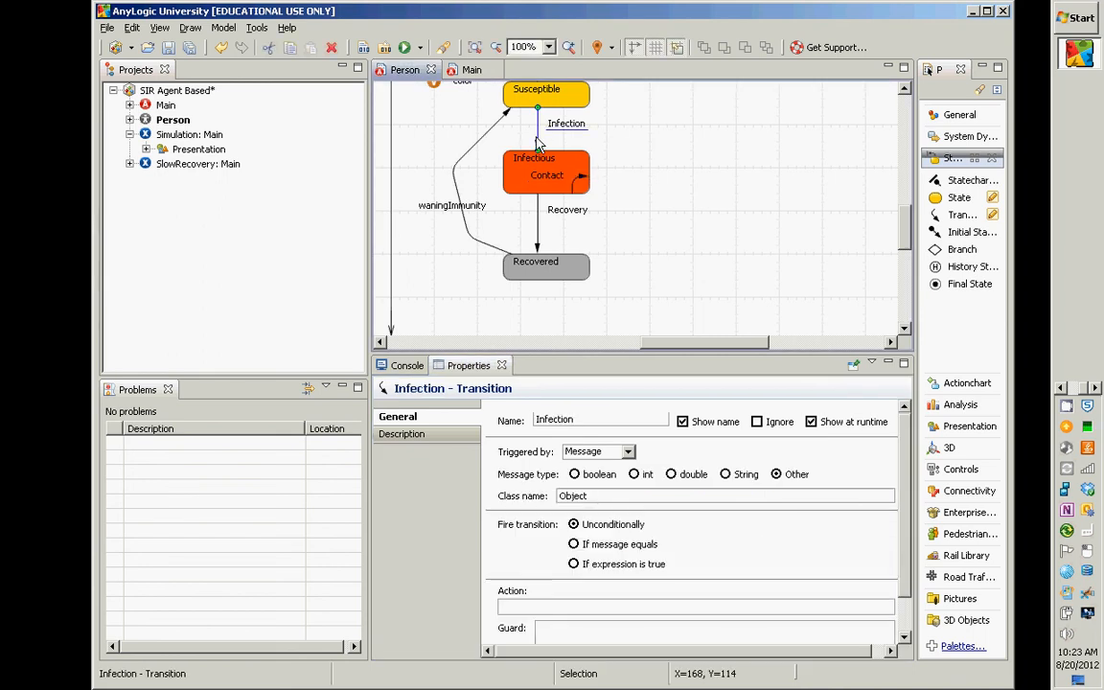